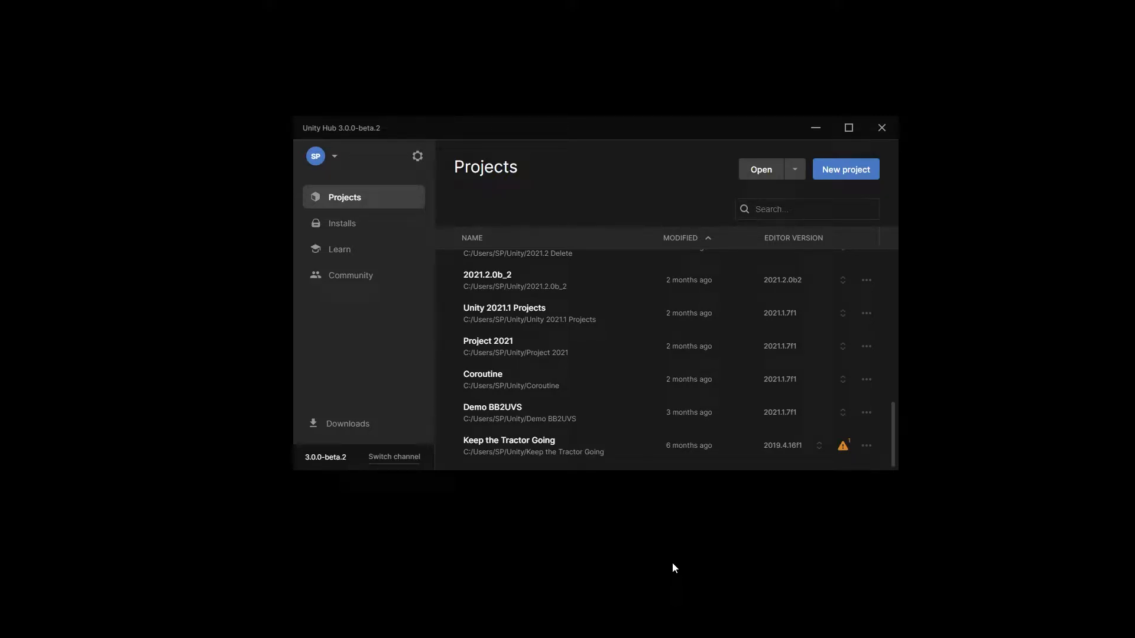
{"action": "mouse_move", "coordinate": [520, 462]}
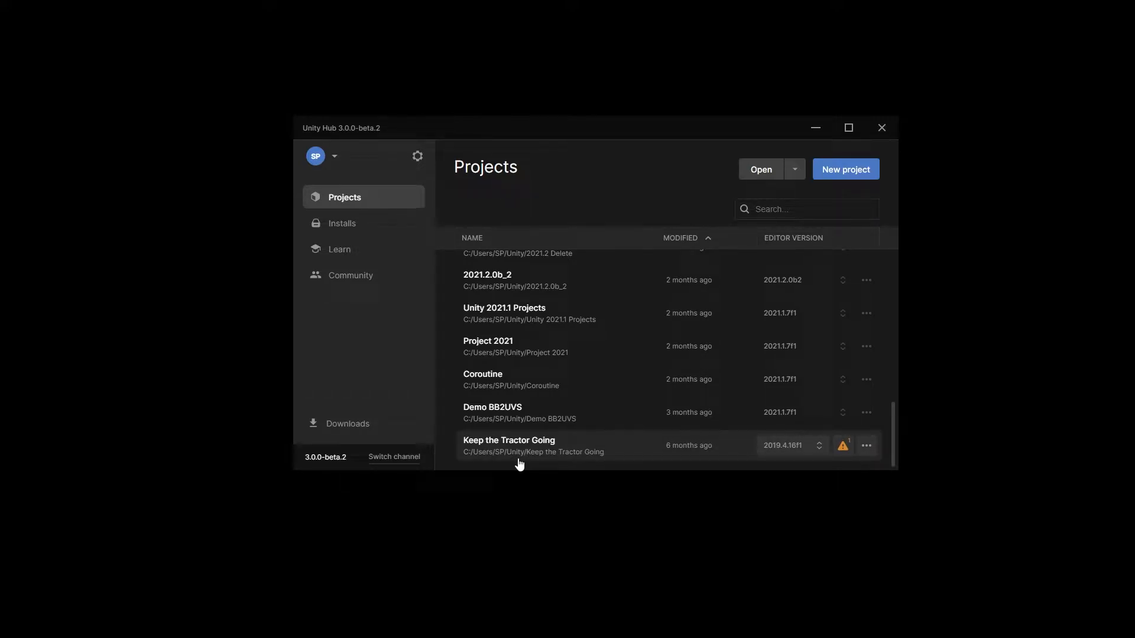
{"action": "mouse_move", "coordinate": [607, 477]}
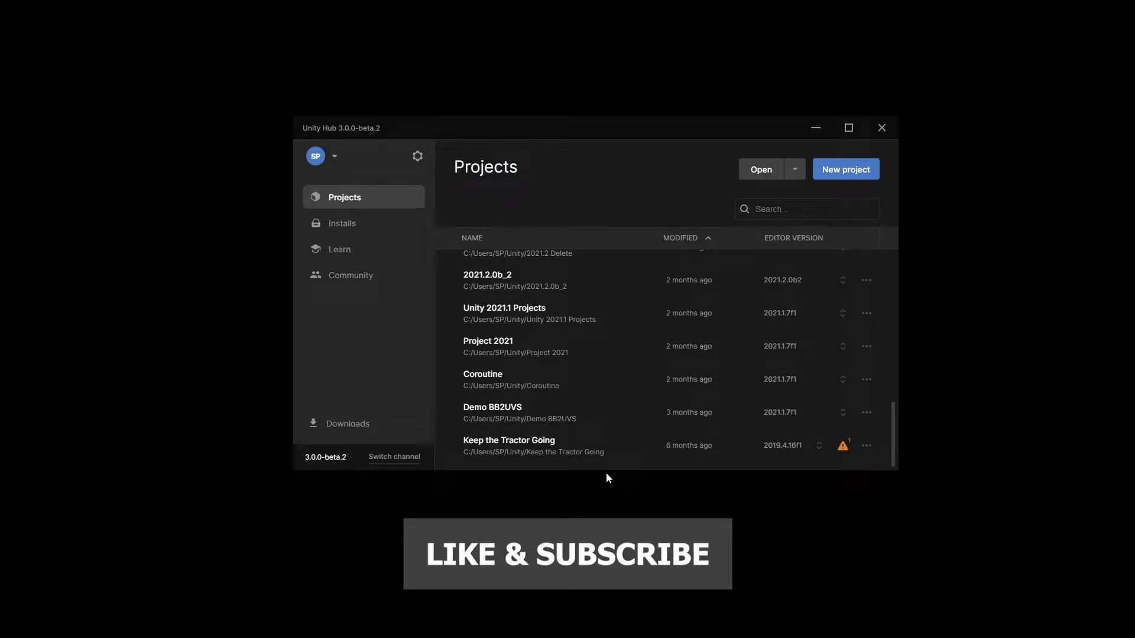
{"action": "mouse_move", "coordinate": [539, 449]}
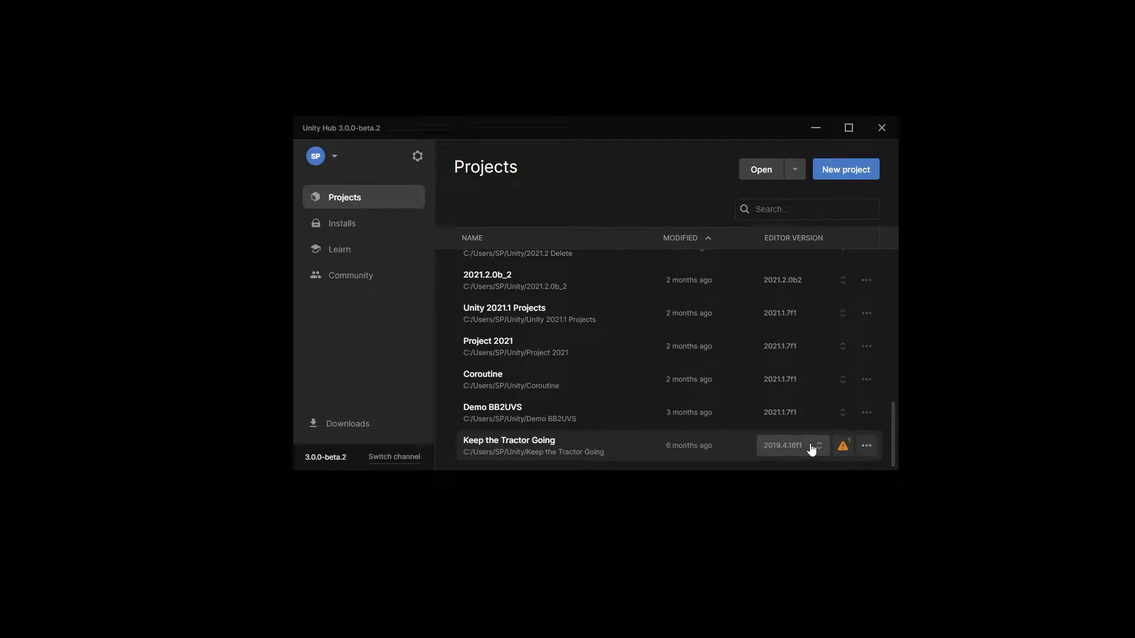
Step: Change Keep the Tractor Going to editor 2021.1.7f1 and confirm the version change
{"action": "left_click", "coordinate": [818, 445]}
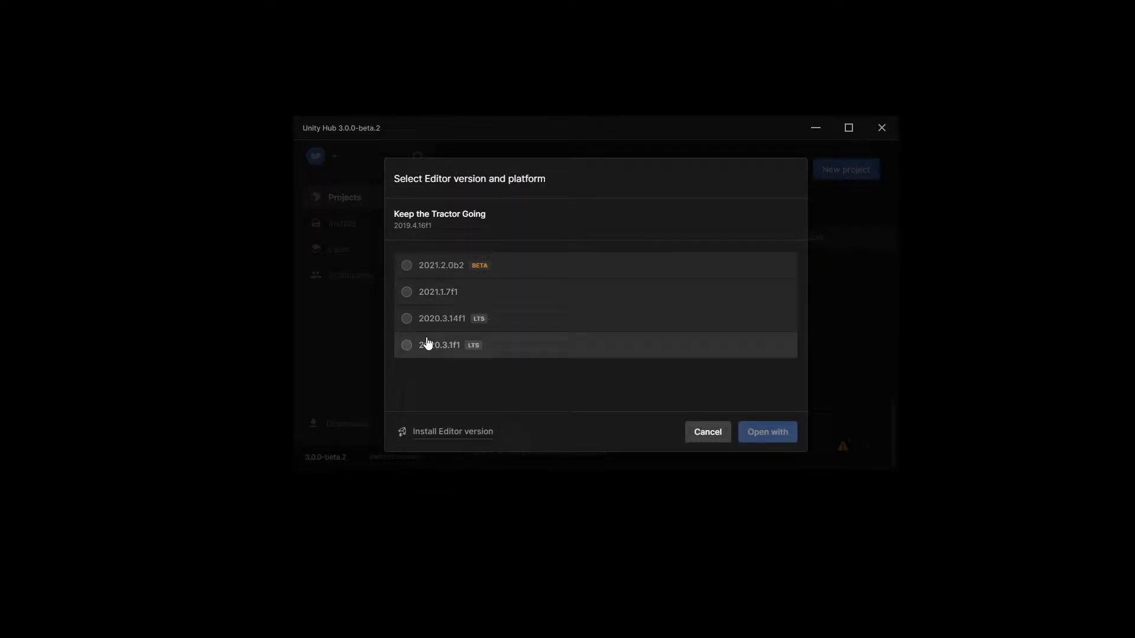
{"action": "mouse_move", "coordinate": [437, 292]}
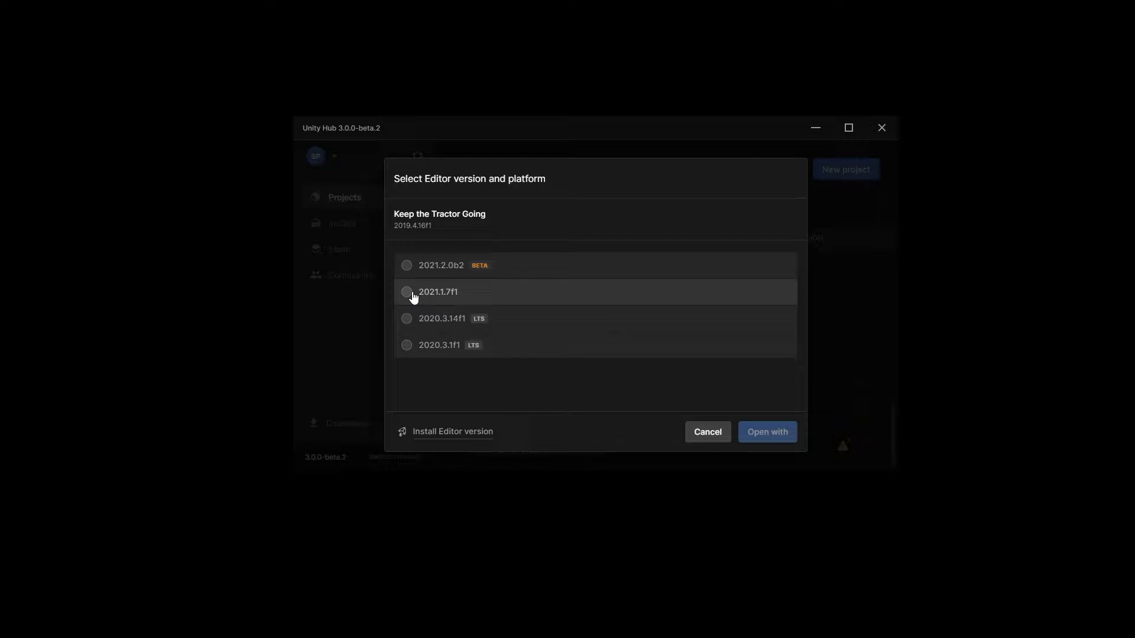
{"action": "left_click", "coordinate": [405, 292]}
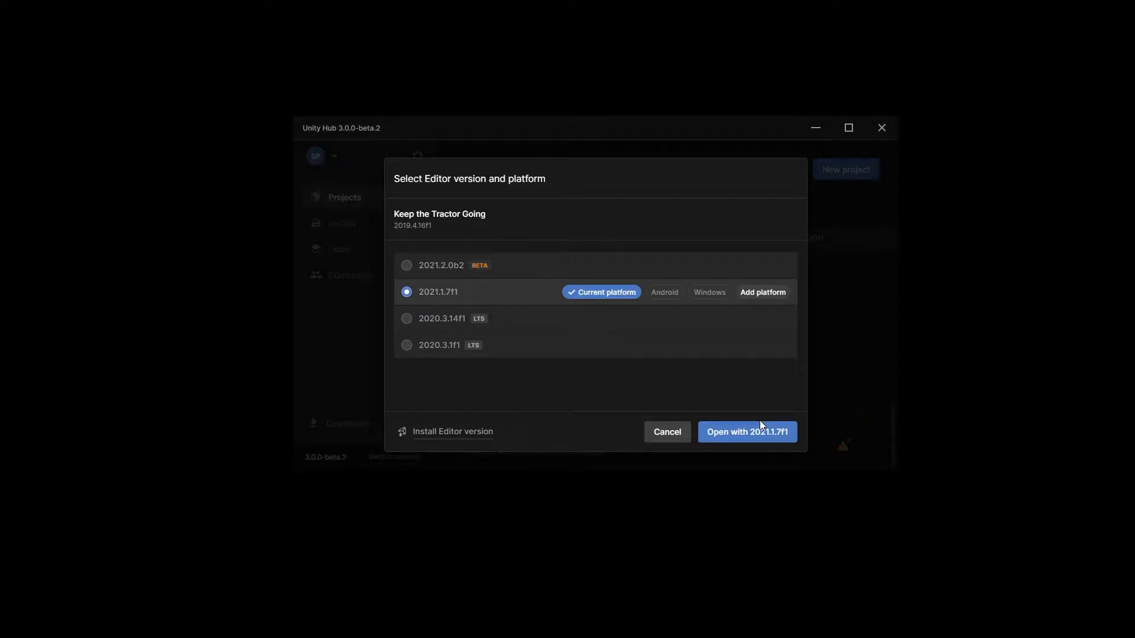
{"action": "left_click", "coordinate": [746, 432]}
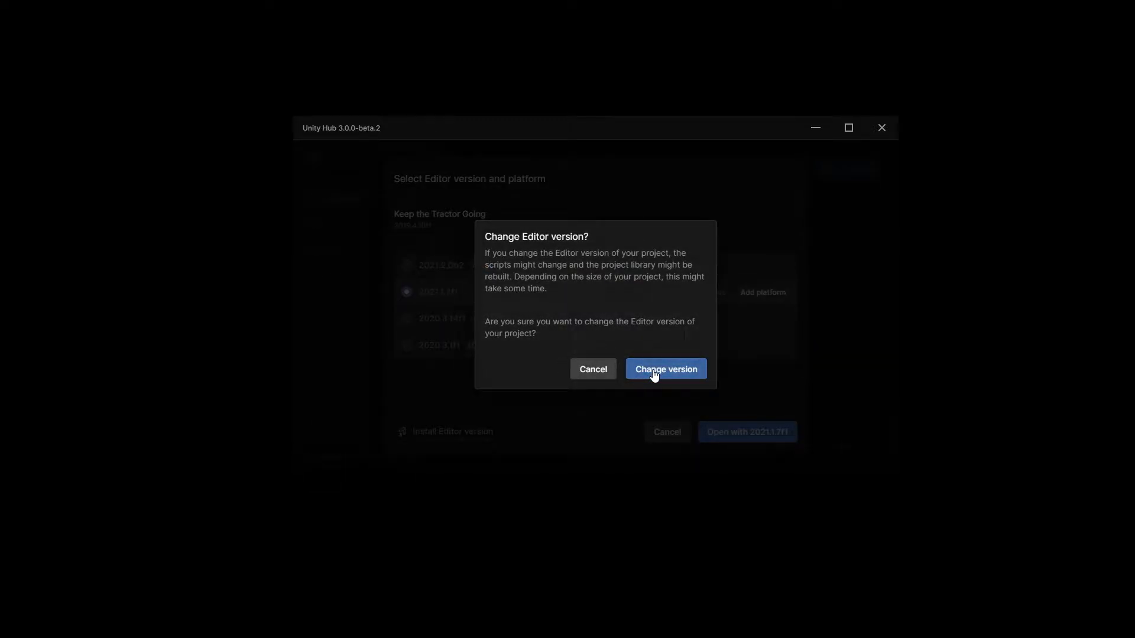
{"action": "left_click", "coordinate": [664, 368]}
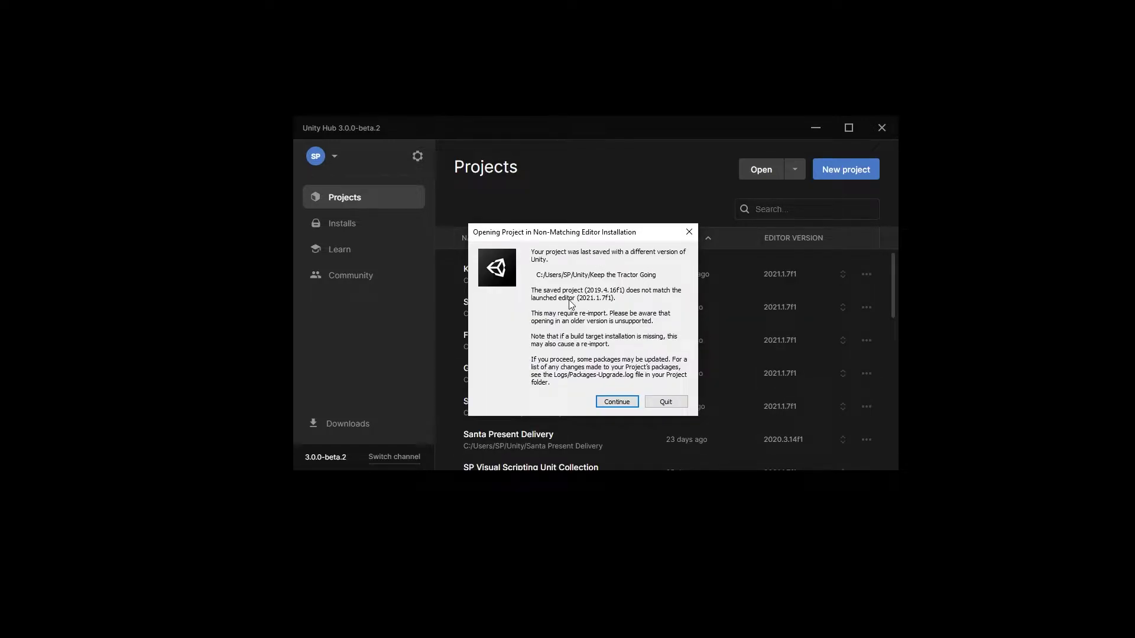
{"action": "mouse_move", "coordinate": [600, 338]}
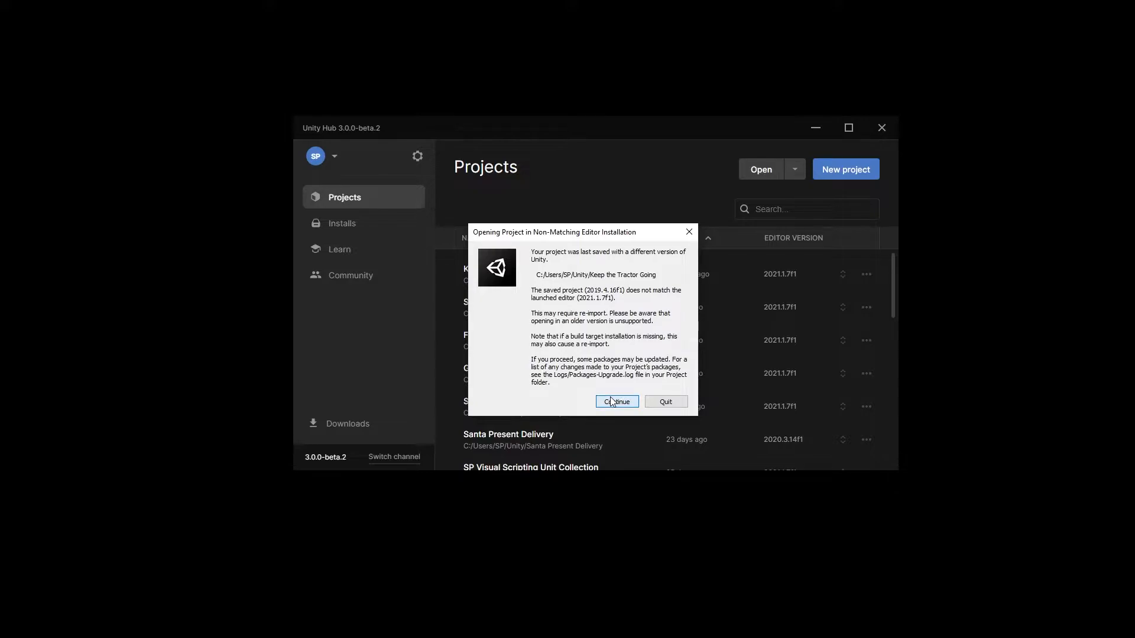
Step: Continue past the non-matching editor warning so the project loads in 2021.1.7f1
{"action": "left_click", "coordinate": [616, 402]}
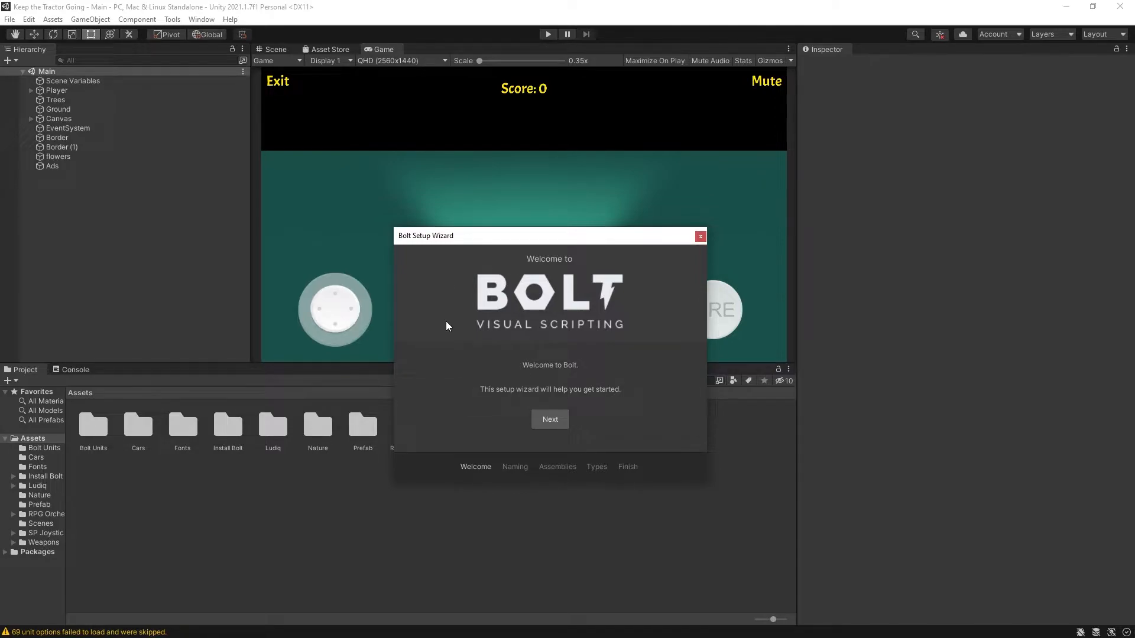
{"action": "mouse_move", "coordinate": [401, 246]}
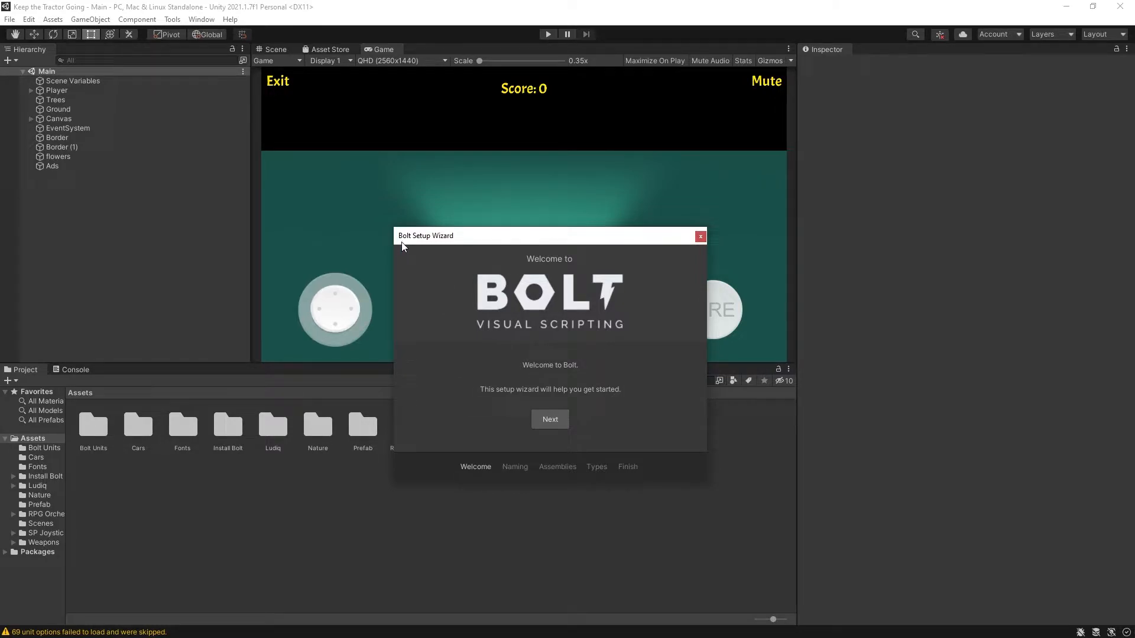
{"action": "mouse_move", "coordinate": [490, 299]}
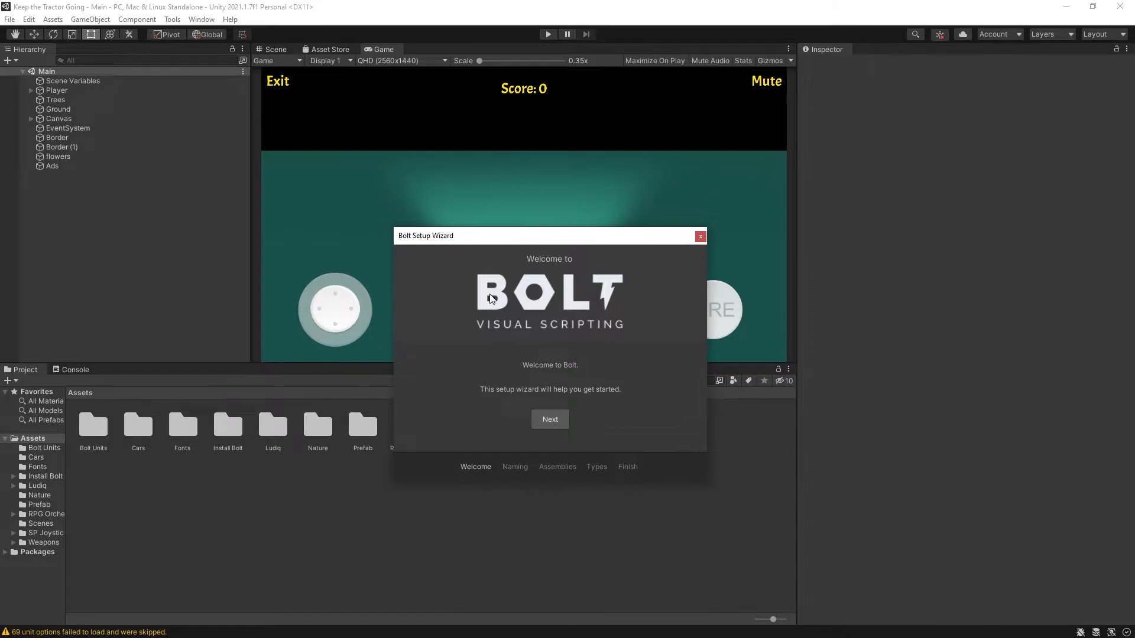
{"action": "mouse_move", "coordinate": [586, 328]}
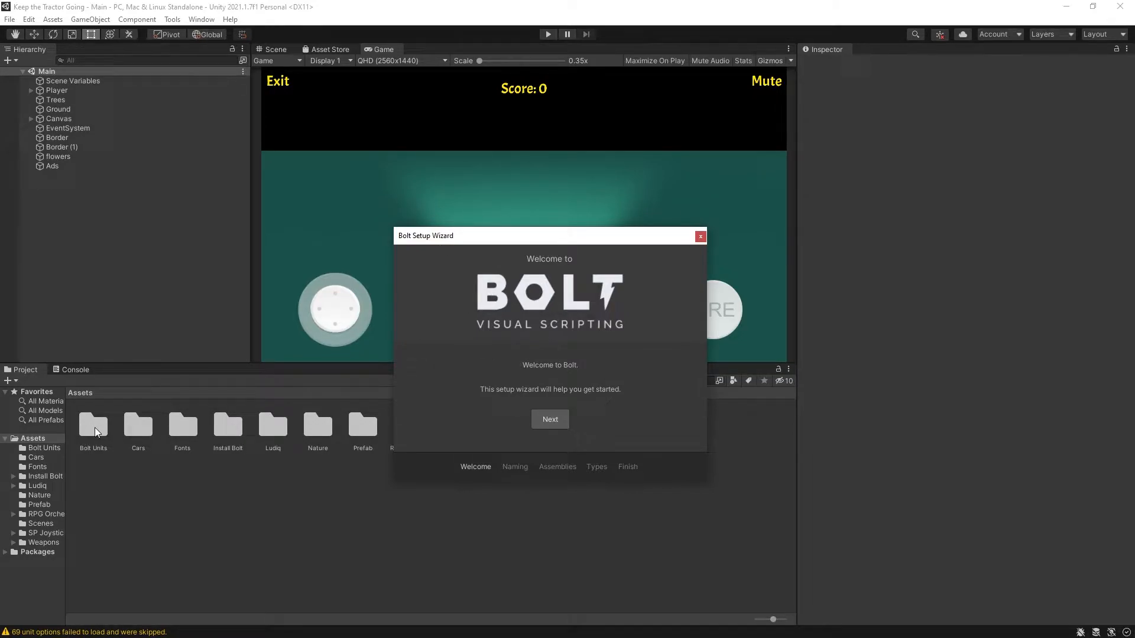
{"action": "mouse_move", "coordinate": [638, 360]}
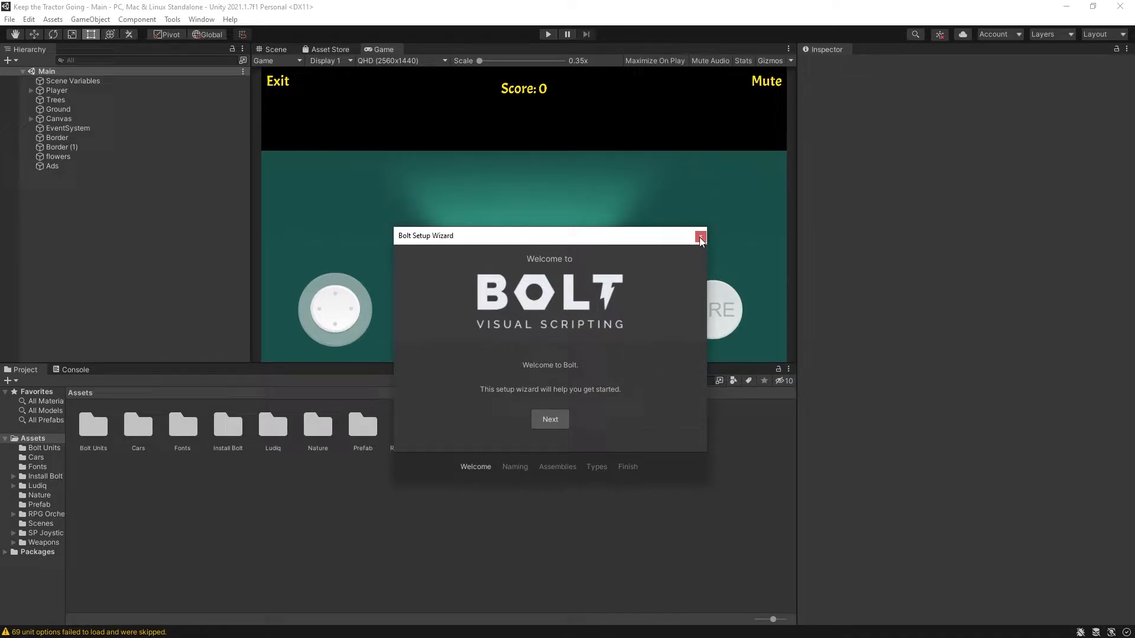
Step: Dismiss the Bolt wizard, delete Install Bolt, and acknowledge Ludiq cannot be deleted
{"action": "left_click", "coordinate": [698, 237]}
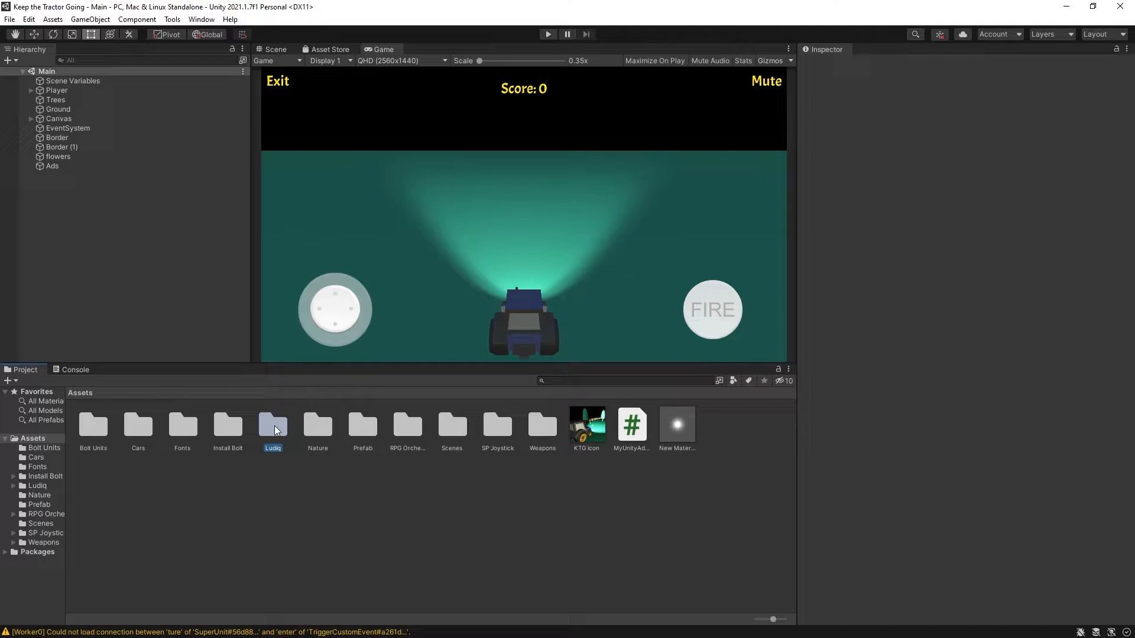
{"action": "left_click", "coordinate": [227, 425]}
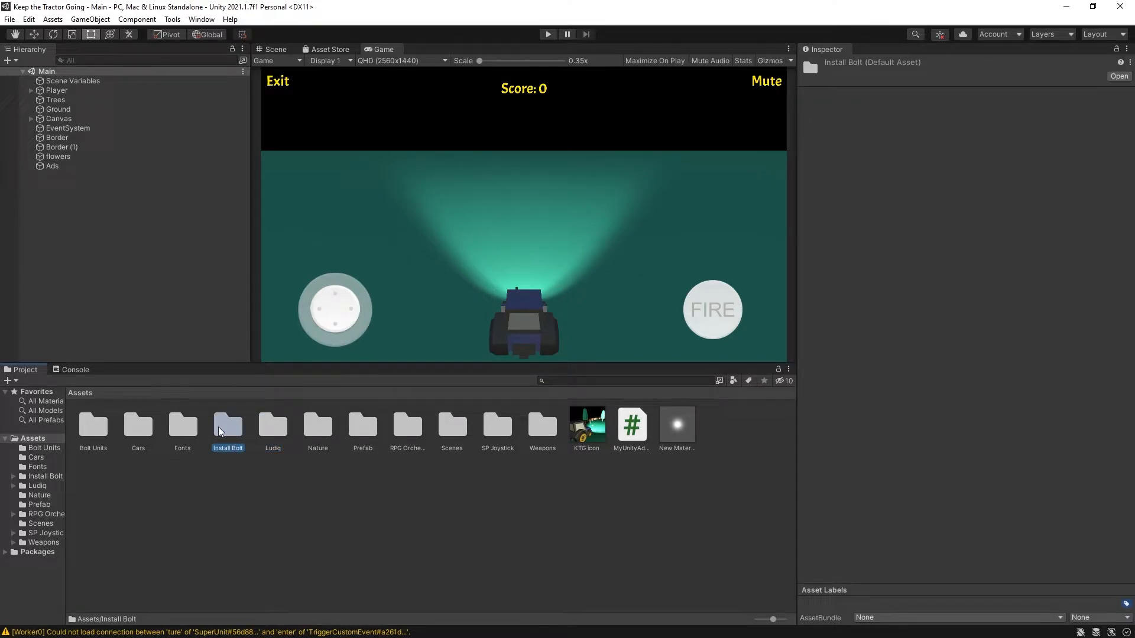
{"action": "mouse_move", "coordinate": [232, 434]}
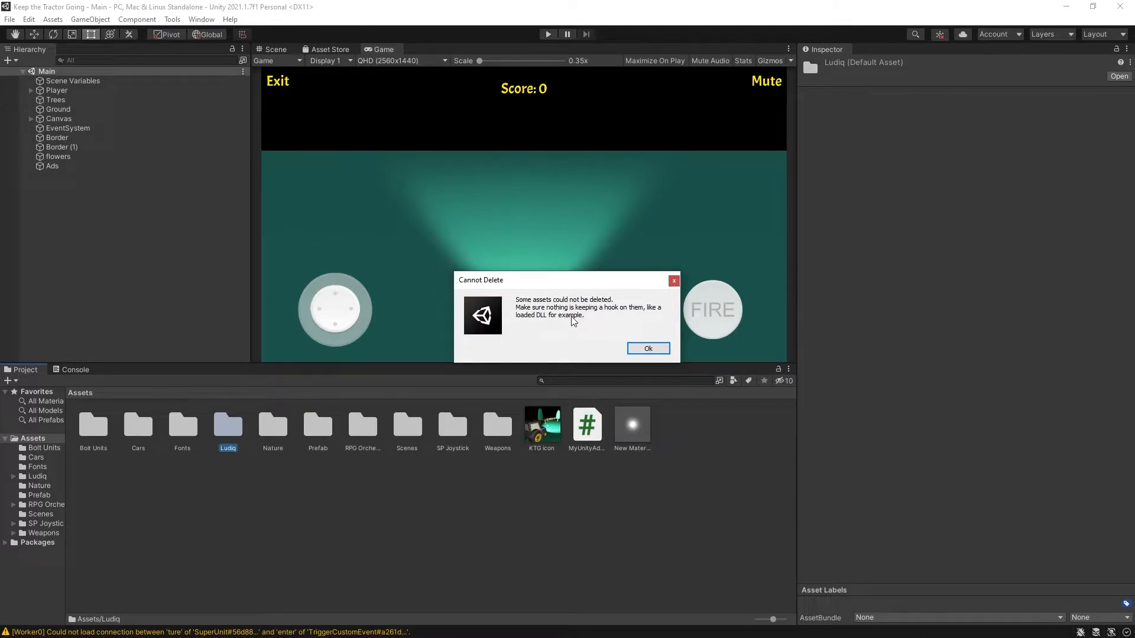
{"action": "left_click", "coordinate": [647, 347]}
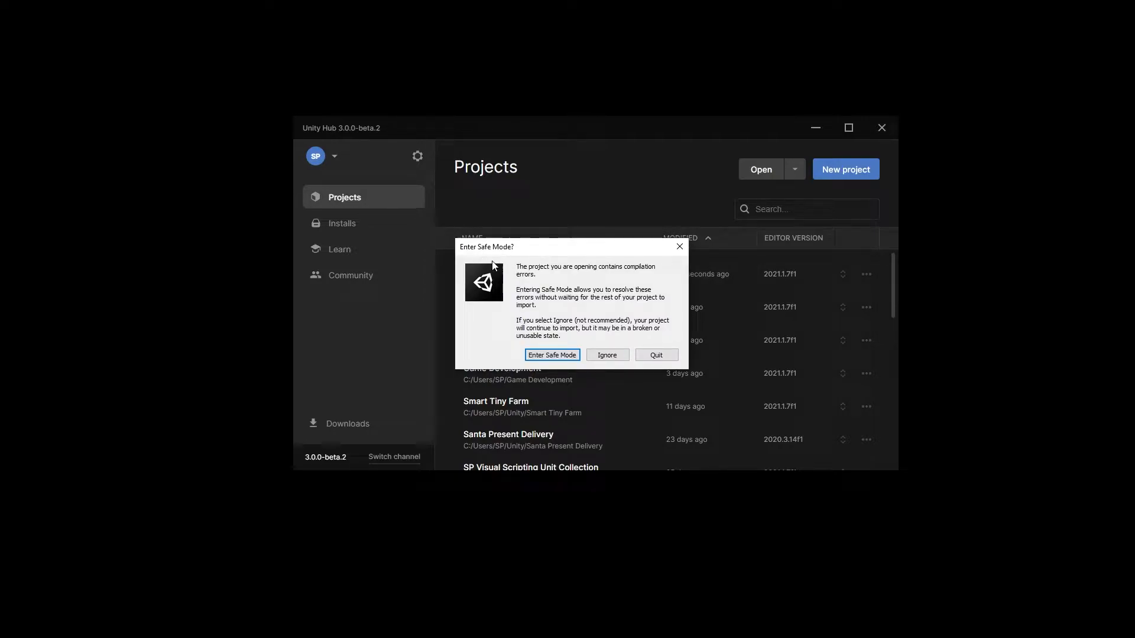
{"action": "mouse_move", "coordinate": [590, 275]}
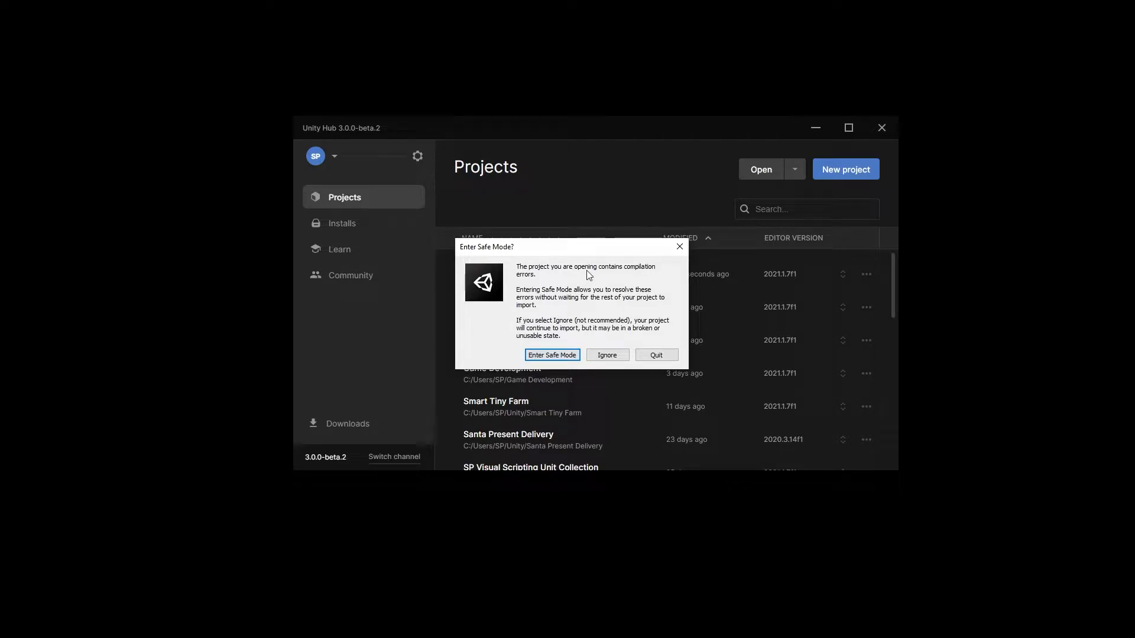
{"action": "mouse_move", "coordinate": [595, 317]}
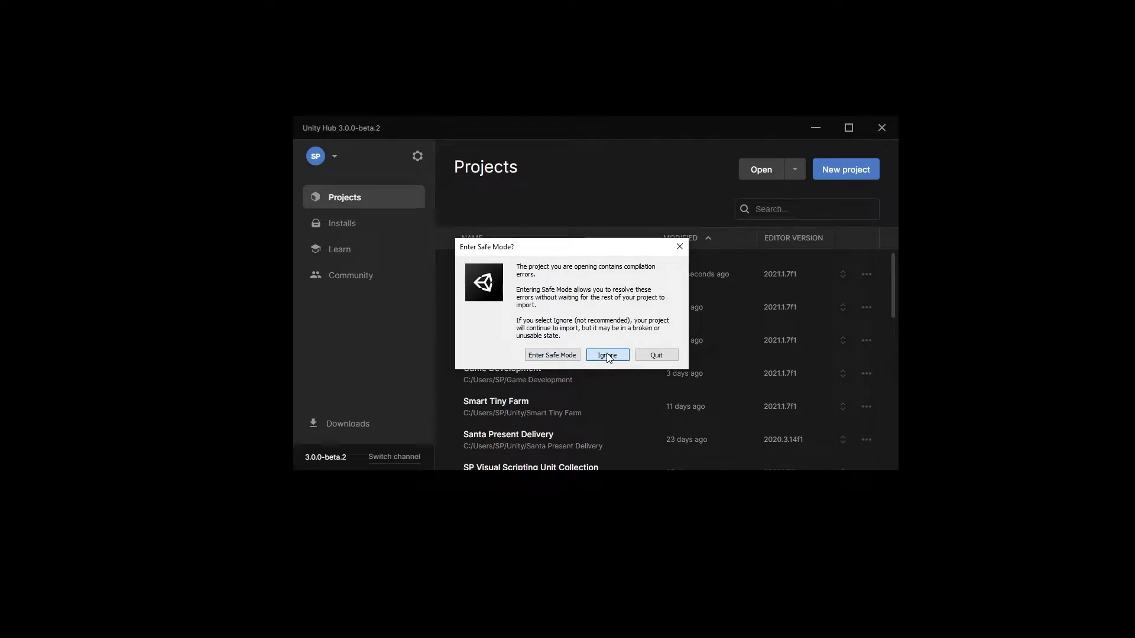
Step: Ignore the Safe Mode prompt and keep importing despite compilation errors
{"action": "left_click", "coordinate": [606, 355]}
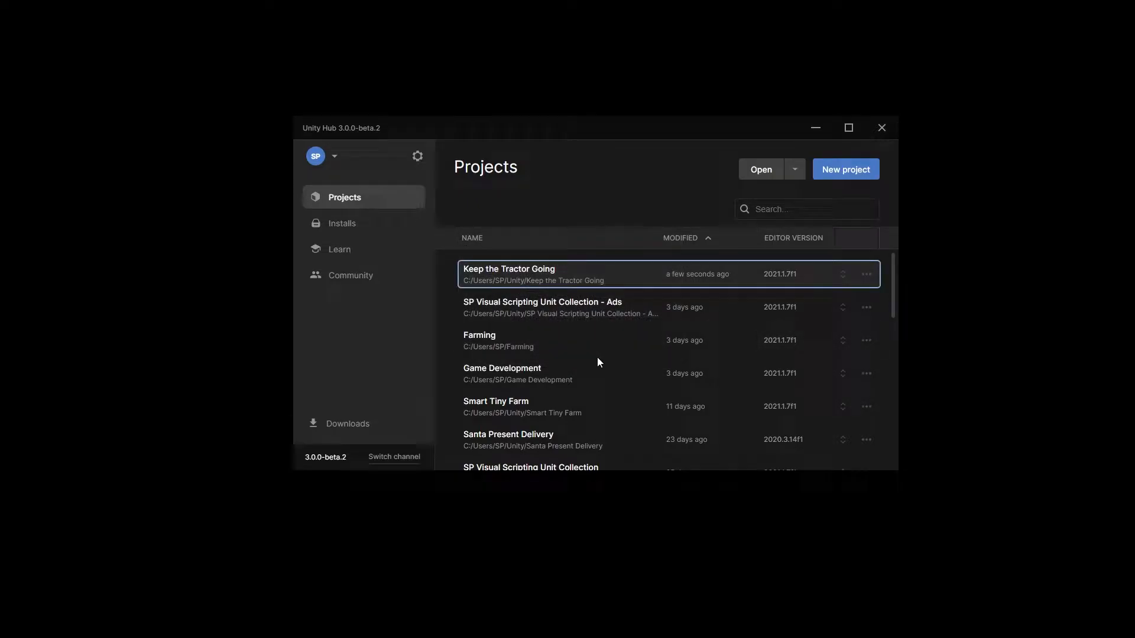
Step: Reopen the project and delete the leftover Ludiq folder from Assets
{"action": "double_click", "coordinate": [532, 273]}
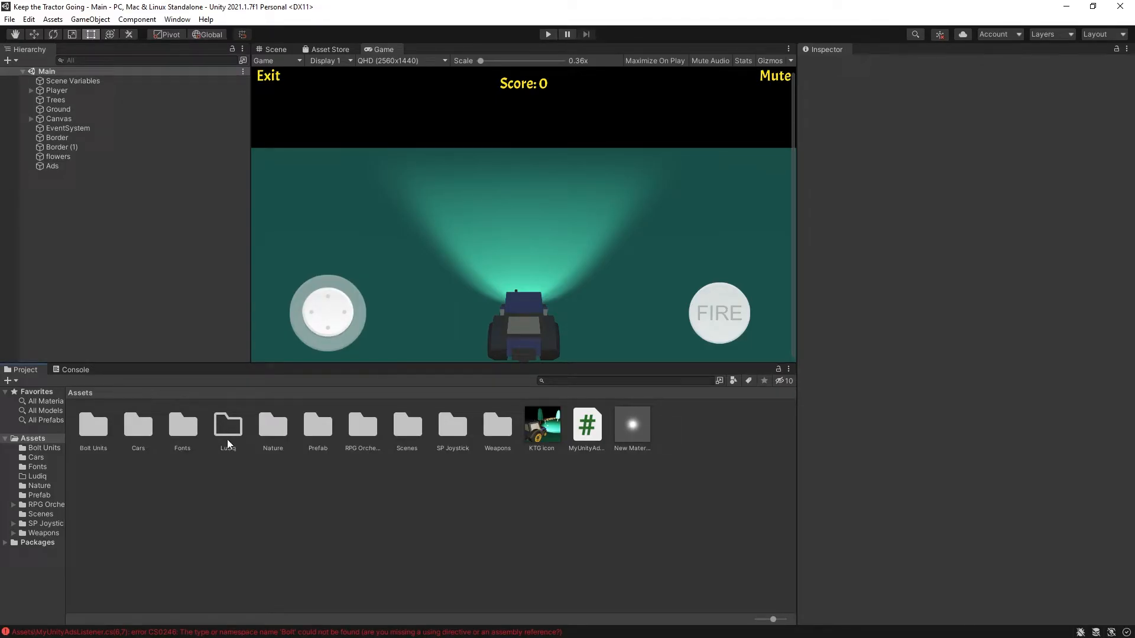
{"action": "left_click", "coordinate": [227, 425]}
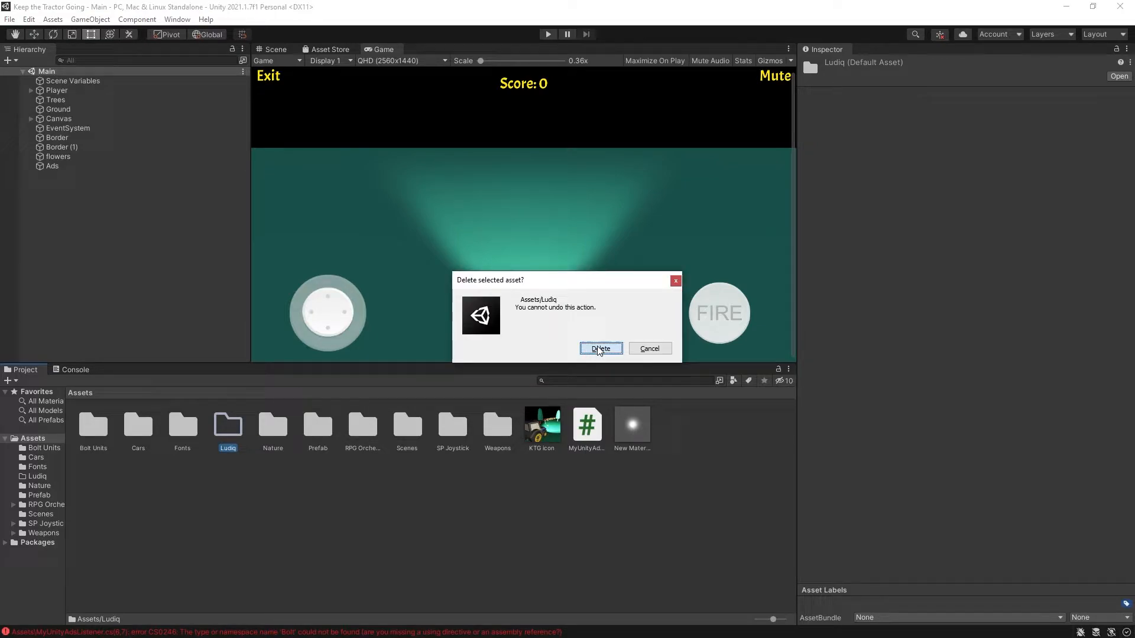
{"action": "left_click", "coordinate": [601, 348]}
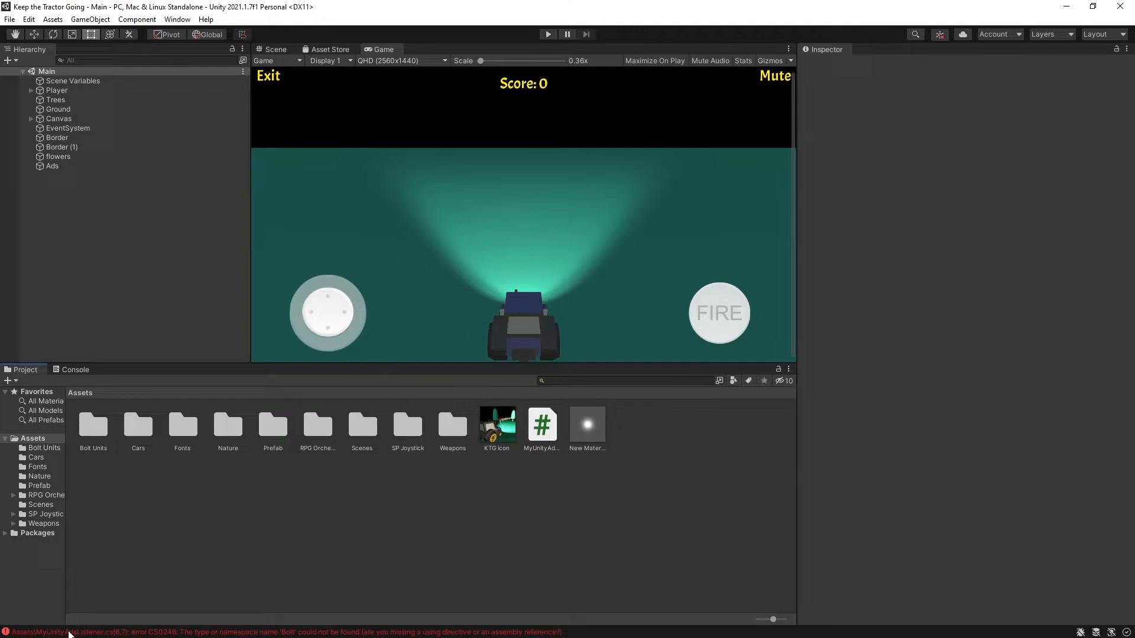
{"action": "mouse_move", "coordinate": [452, 250]}
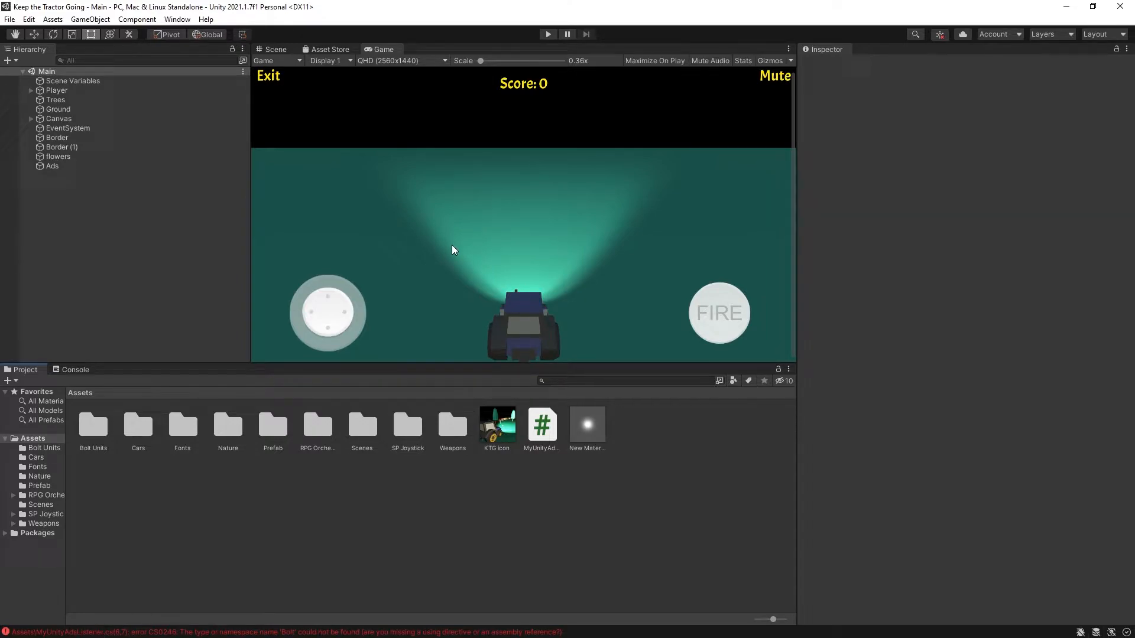
{"action": "mouse_move", "coordinate": [426, 300]}
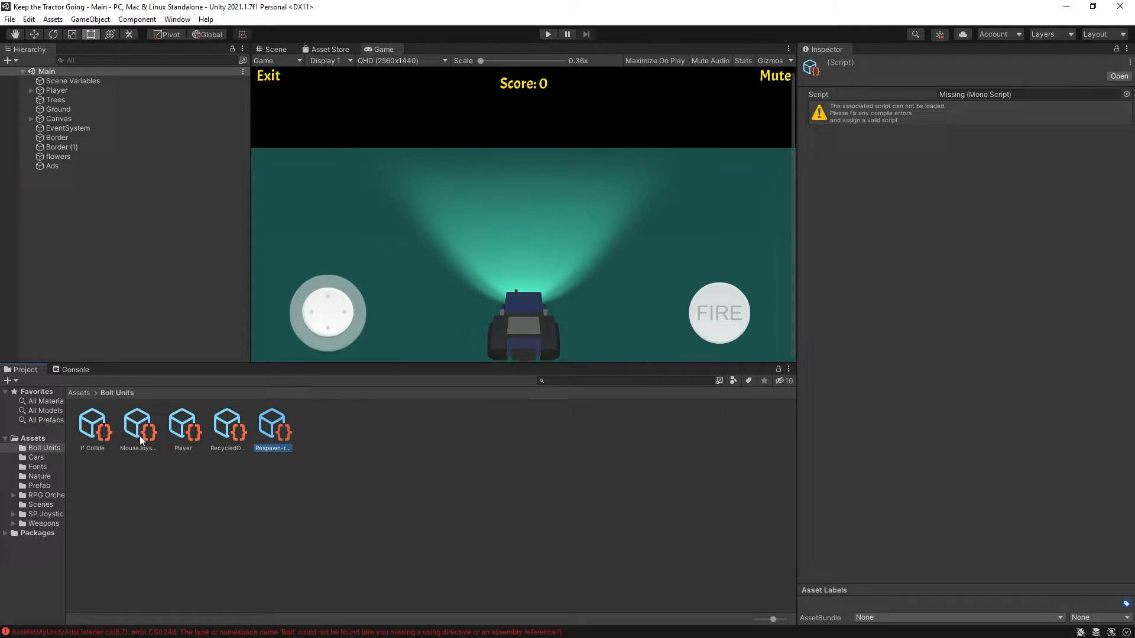
Step: Show Version Control in Project Settings and bring up the Package Manager
{"action": "left_click", "coordinate": [29, 19]}
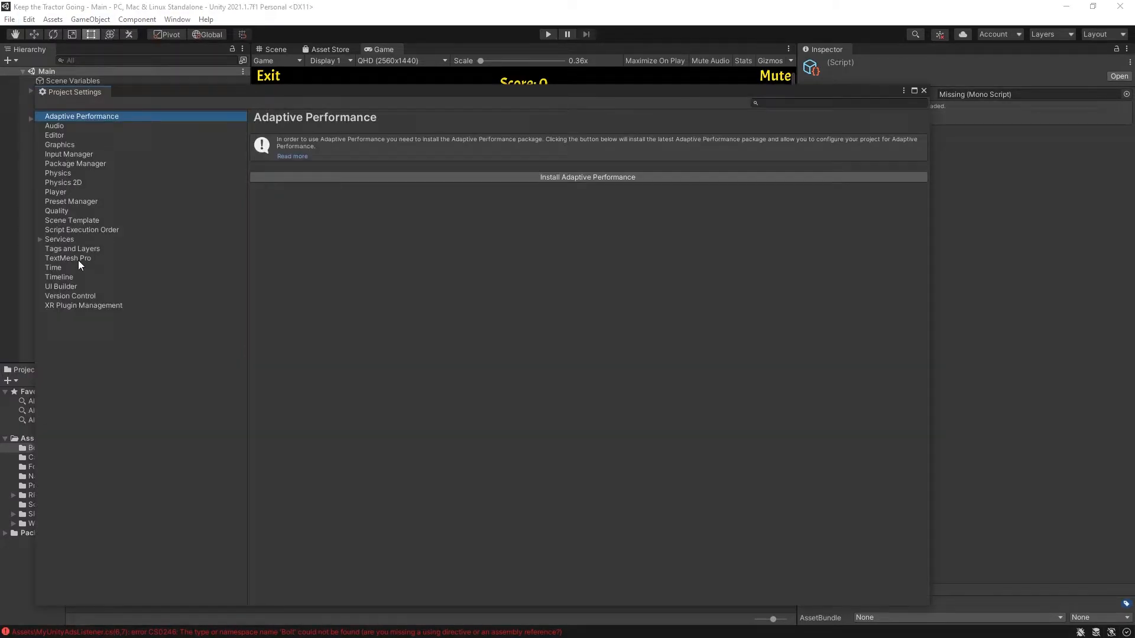
{"action": "left_click", "coordinate": [70, 295]}
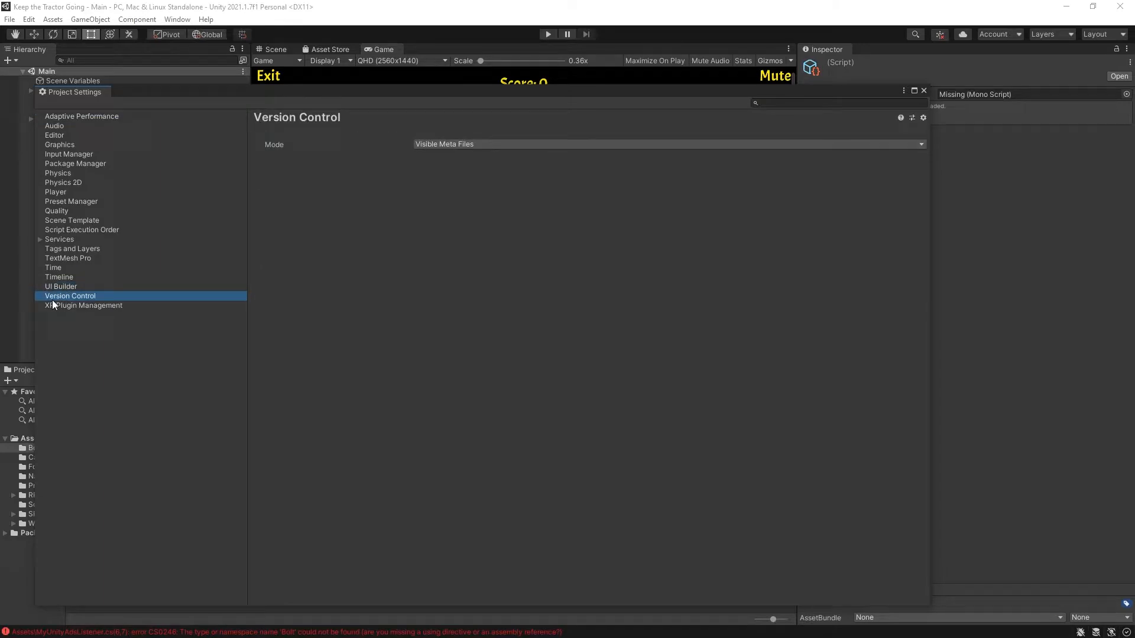
{"action": "mouse_move", "coordinate": [58, 347]}
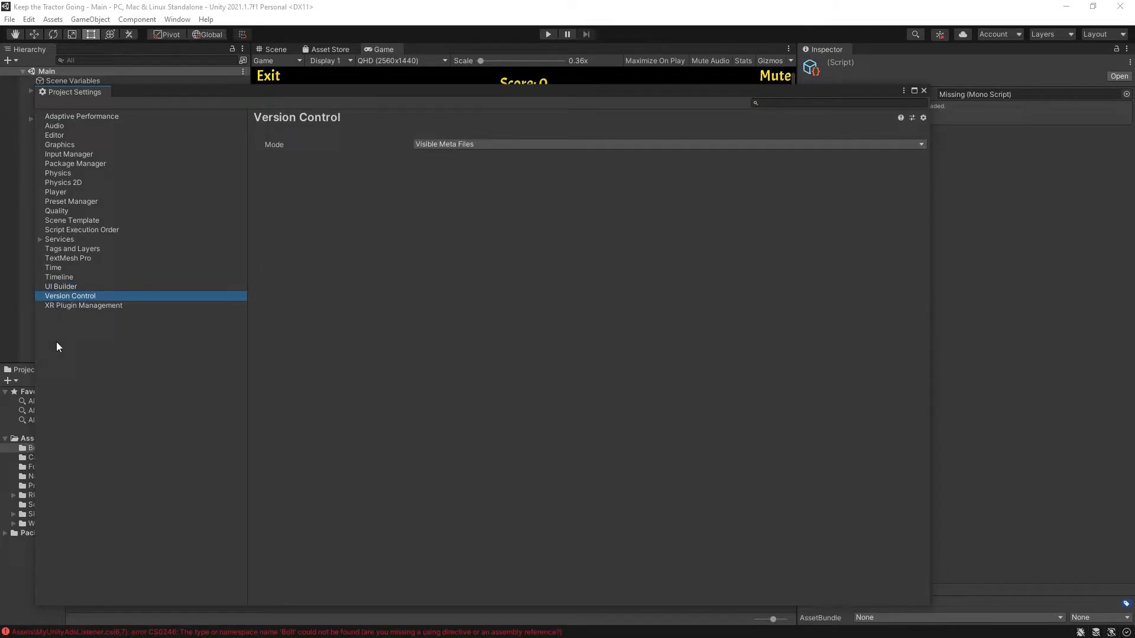
{"action": "left_click", "coordinate": [176, 19]}
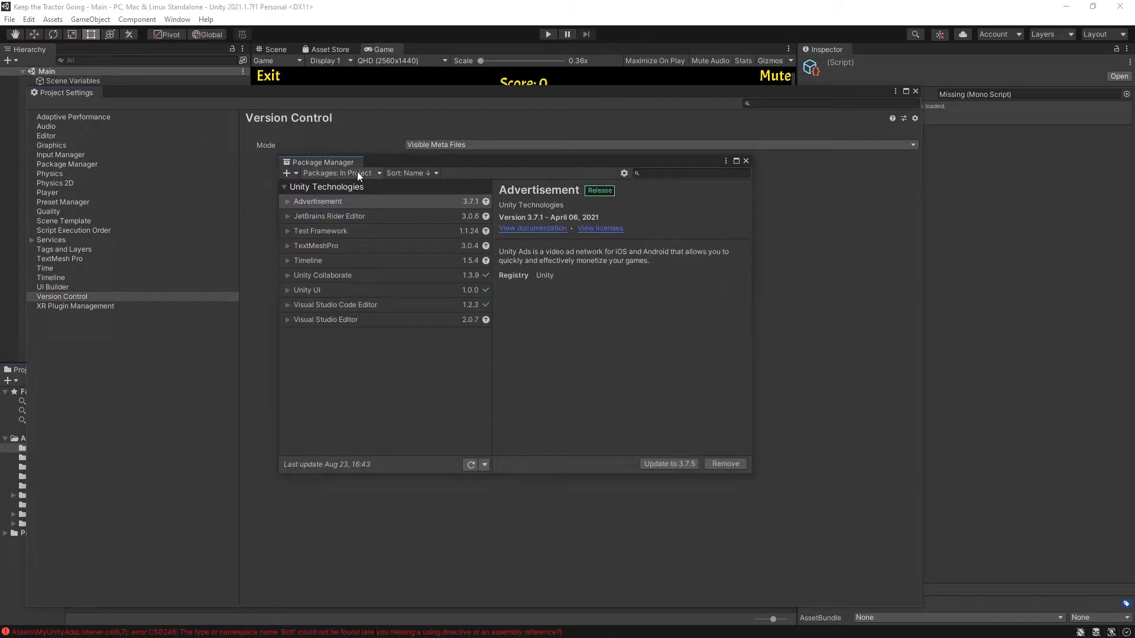
Step: Install Visual Scripting from the Unity Registry after searching 'vis'
{"action": "left_click", "coordinate": [326, 187]}
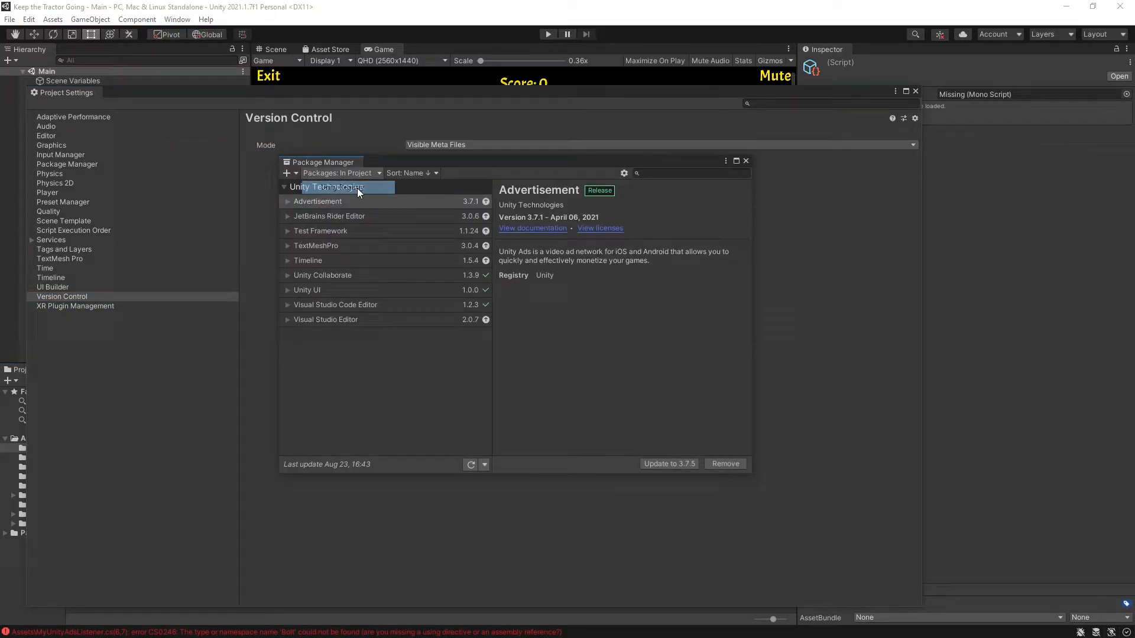
{"action": "type", "text": "vis"}
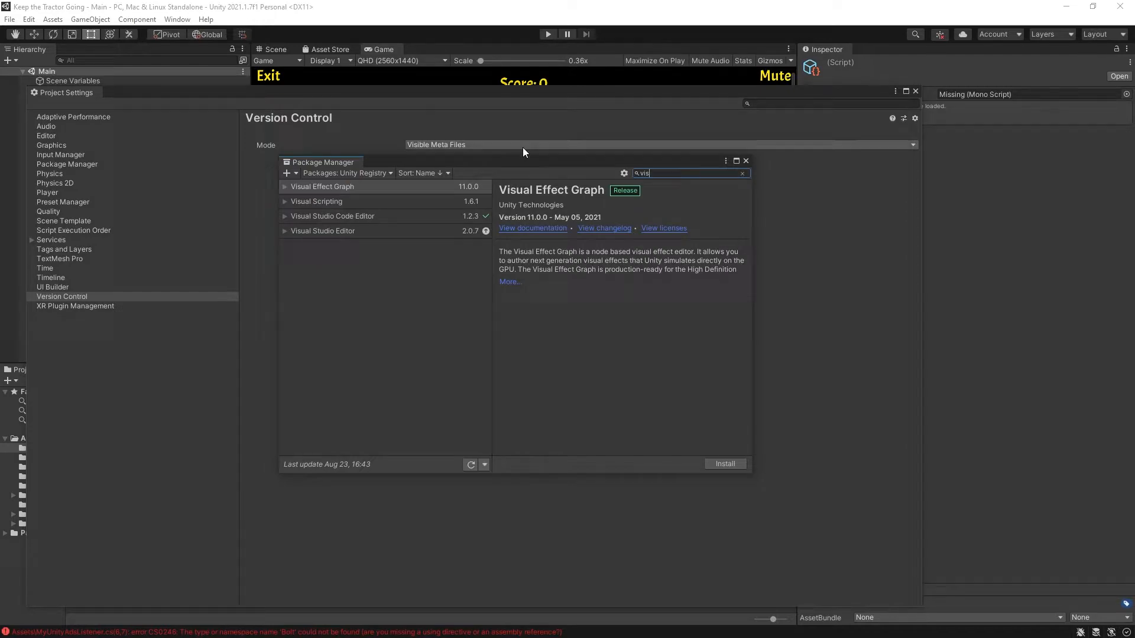
{"action": "left_click", "coordinate": [315, 201]}
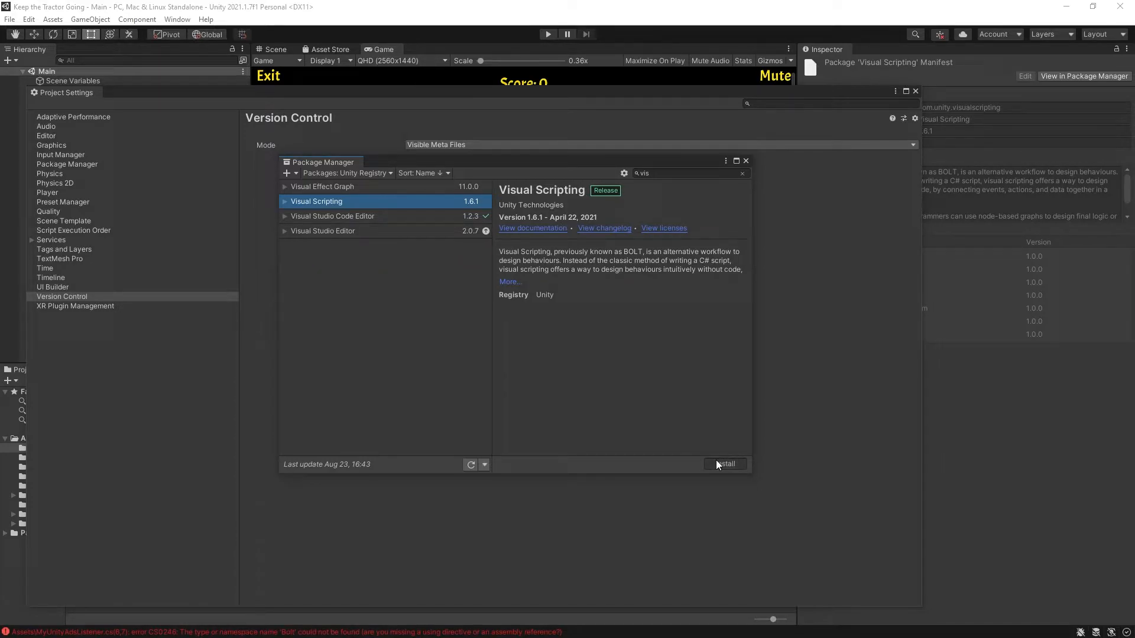
{"action": "left_click", "coordinate": [723, 464]}
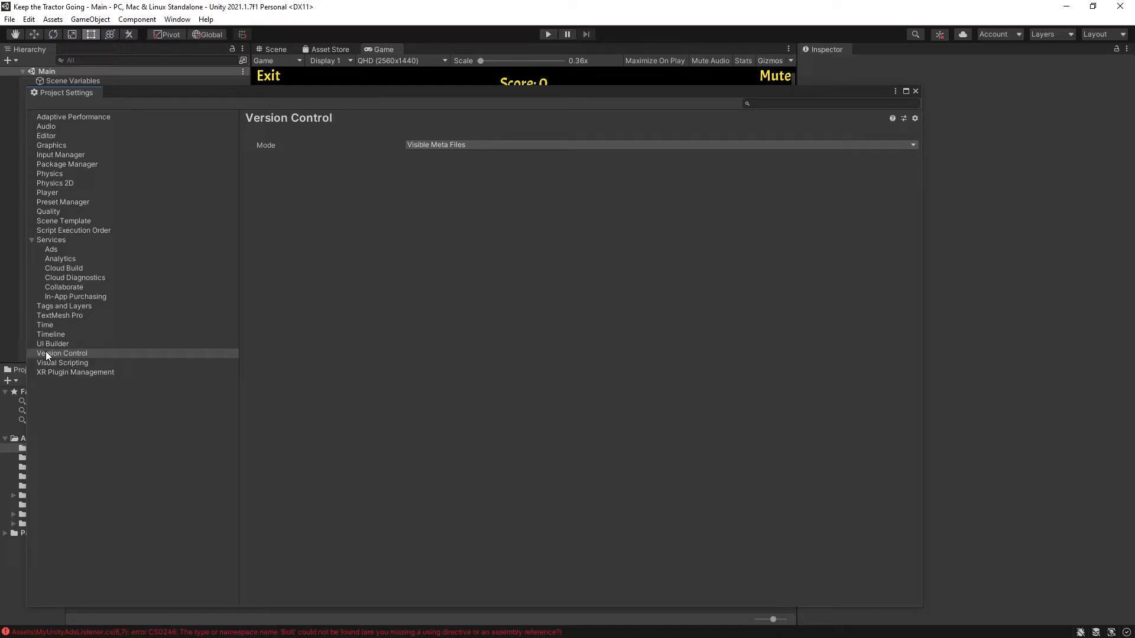
Step: Run Fix Missing Scripts in Visual Scripting settings and replace references in all files
{"action": "left_click", "coordinate": [62, 362]}
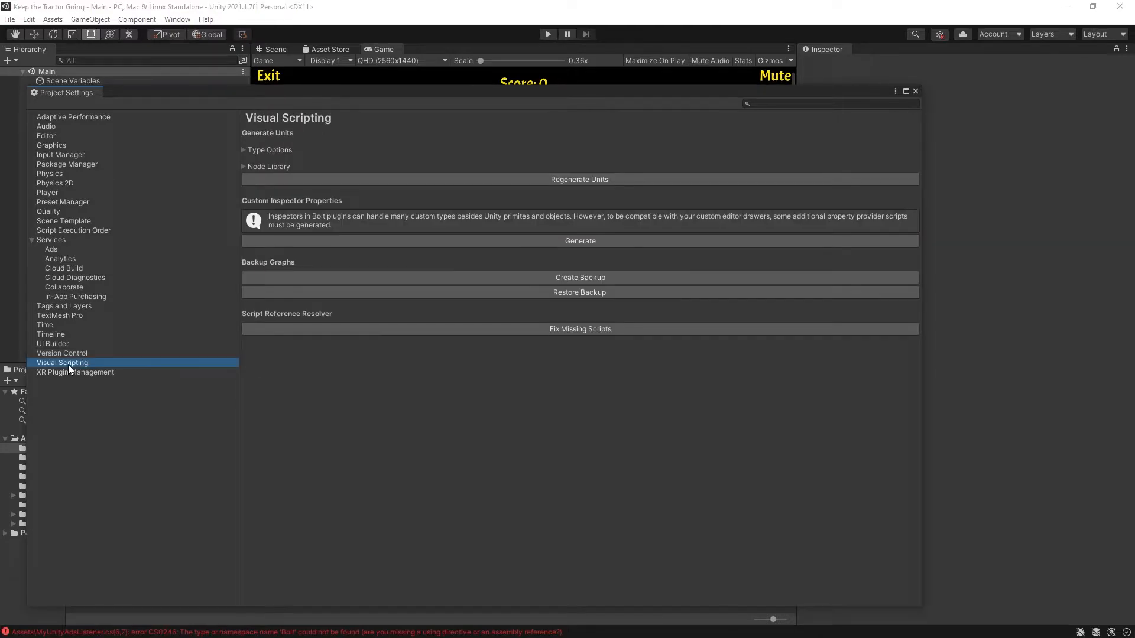
{"action": "mouse_move", "coordinate": [92, 365]}
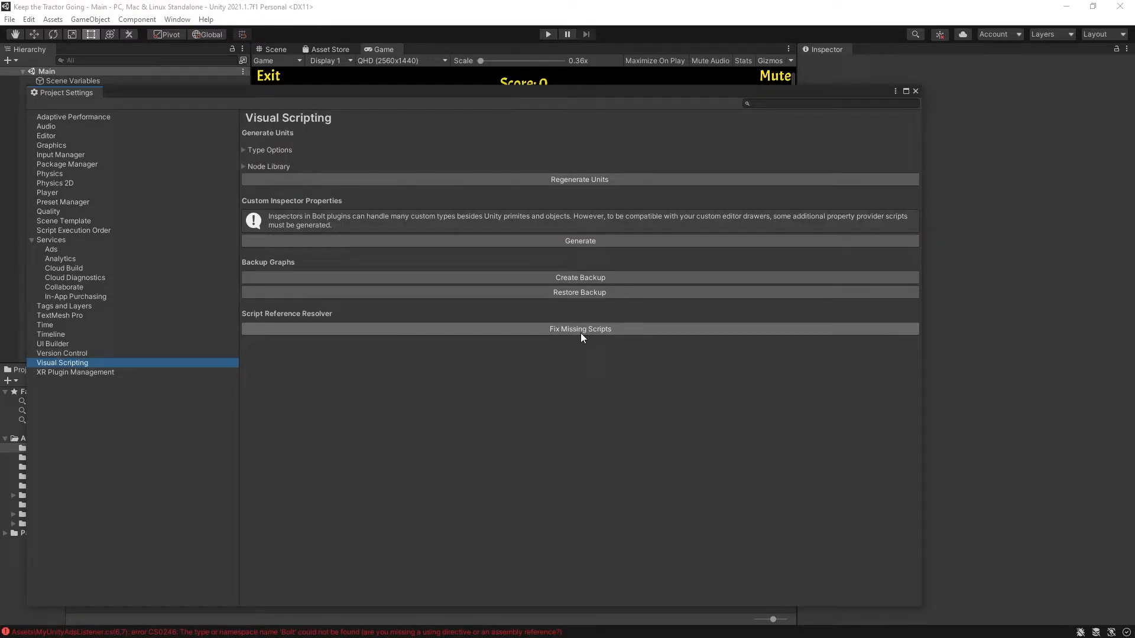
{"action": "left_click", "coordinate": [579, 328]}
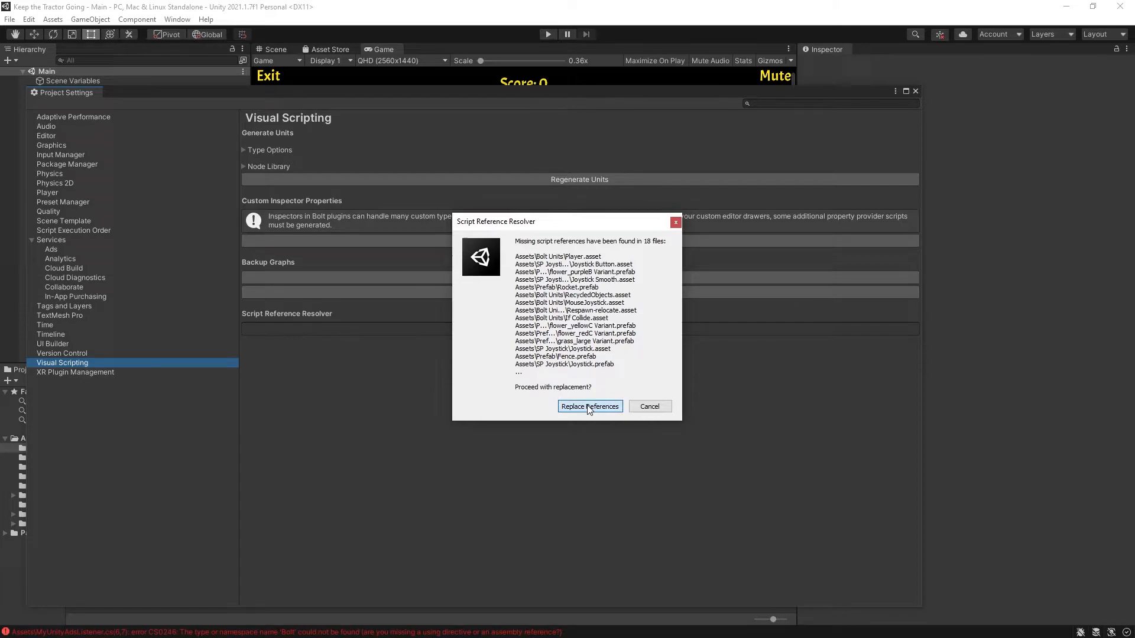
{"action": "left_click", "coordinate": [588, 406]}
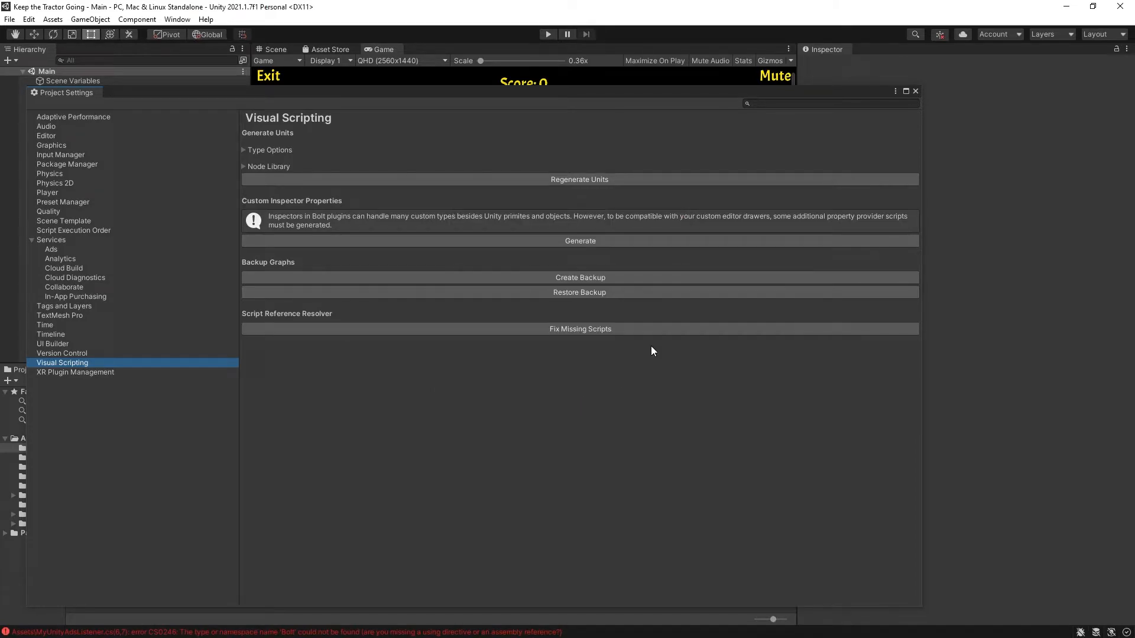
{"action": "left_click", "coordinate": [915, 91]}
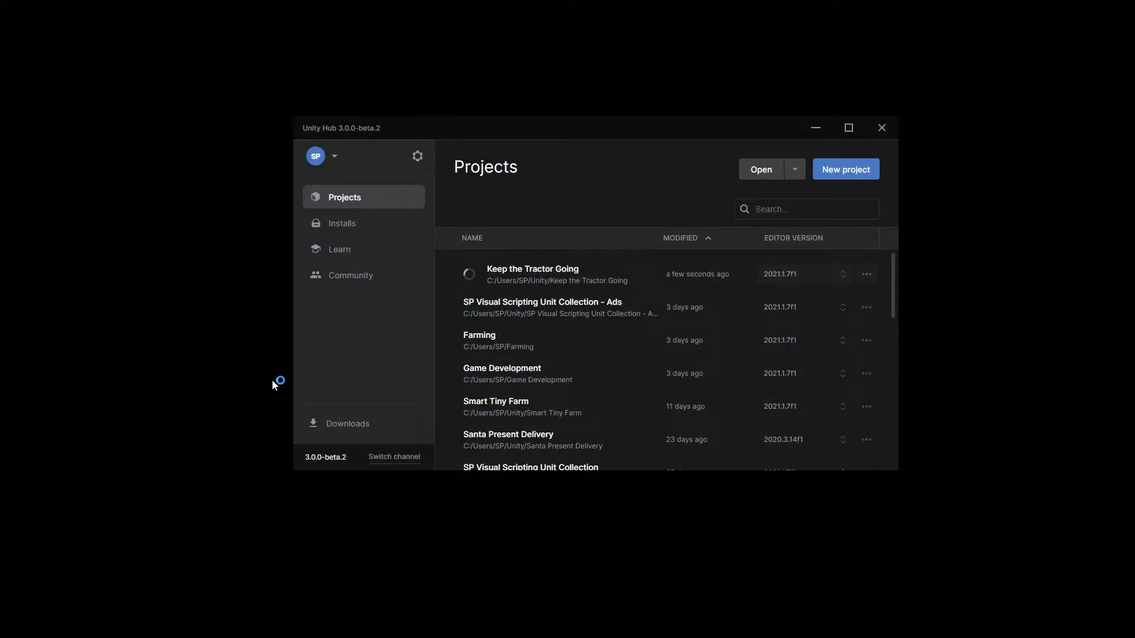
Step: Reopen the project, inspect the converted Respawn-relocate graph, and show the console
{"action": "double_click", "coordinate": [533, 273]}
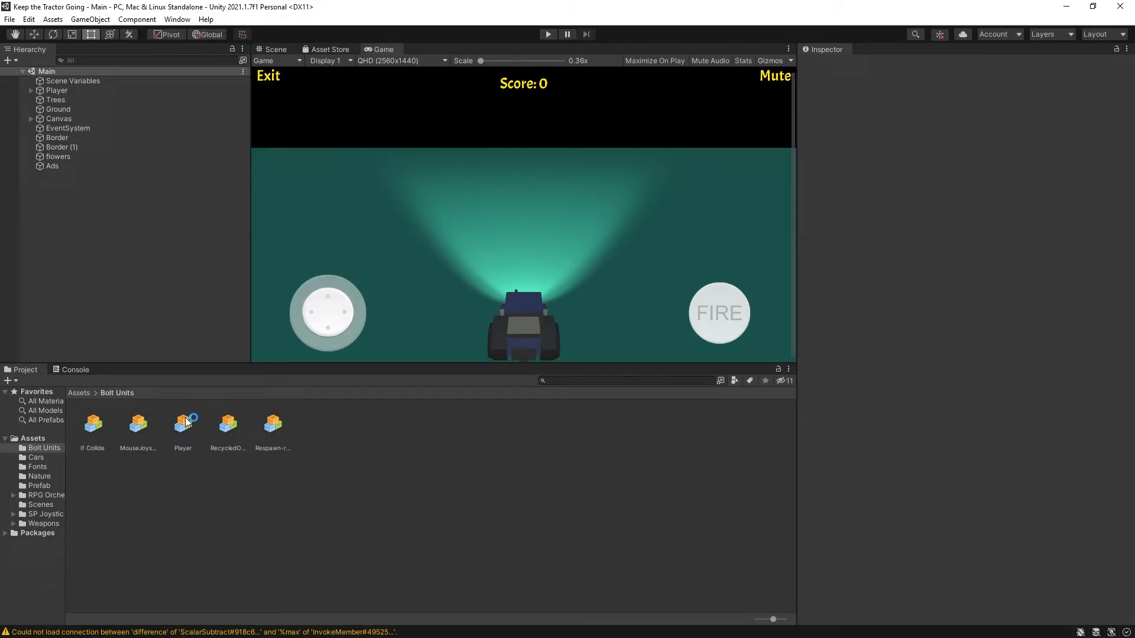
{"action": "mouse_move", "coordinate": [294, 420]}
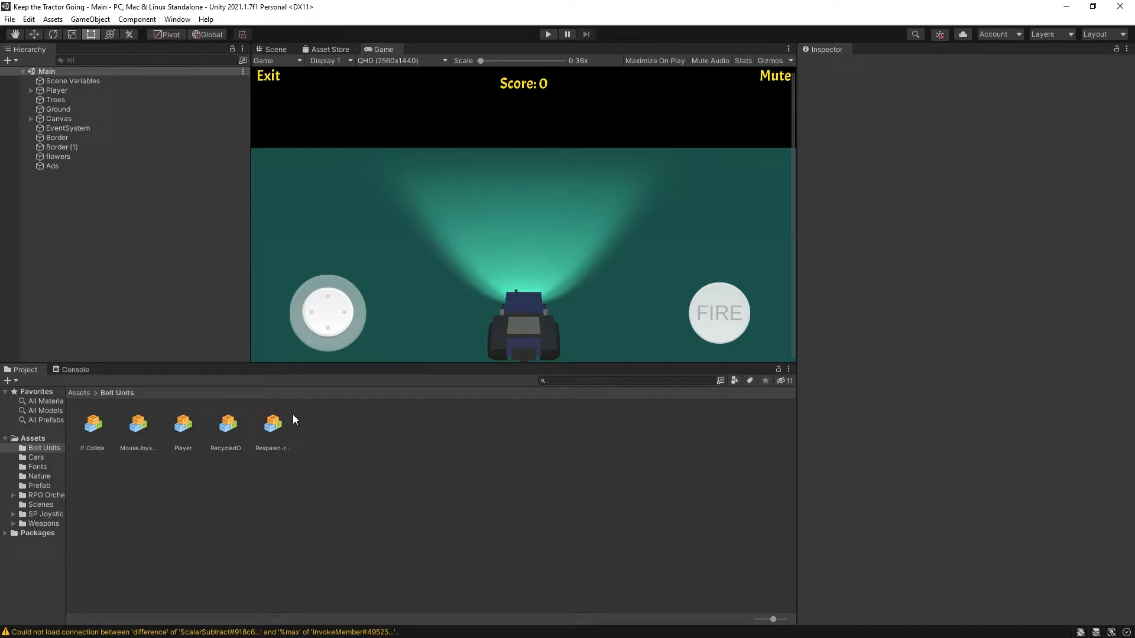
{"action": "left_click", "coordinate": [273, 424]}
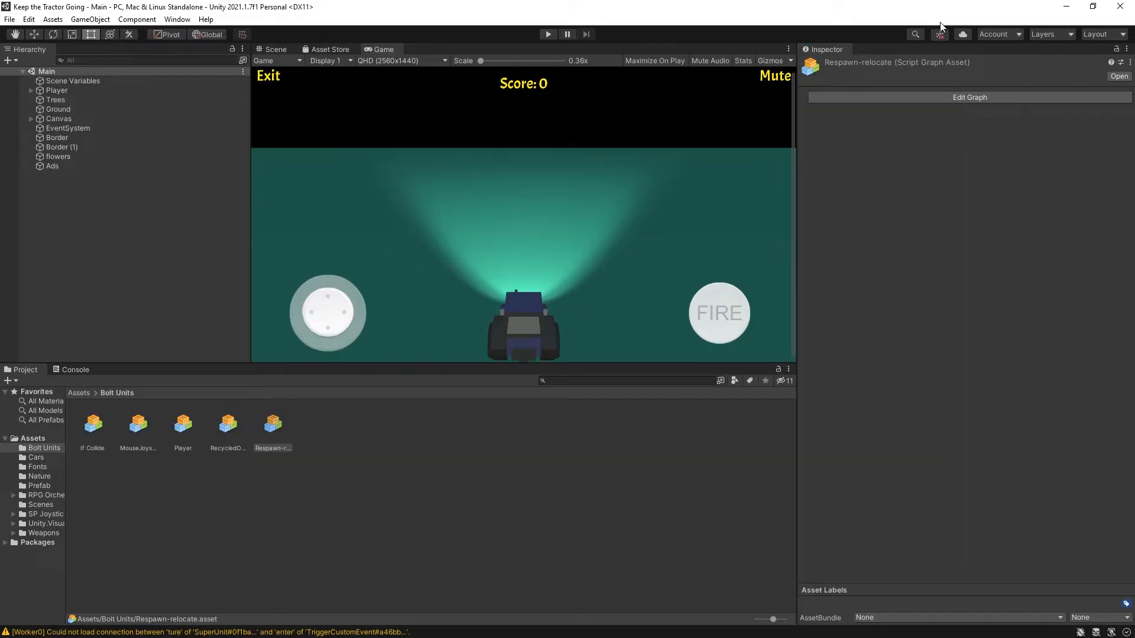
{"action": "left_click", "coordinate": [75, 369]}
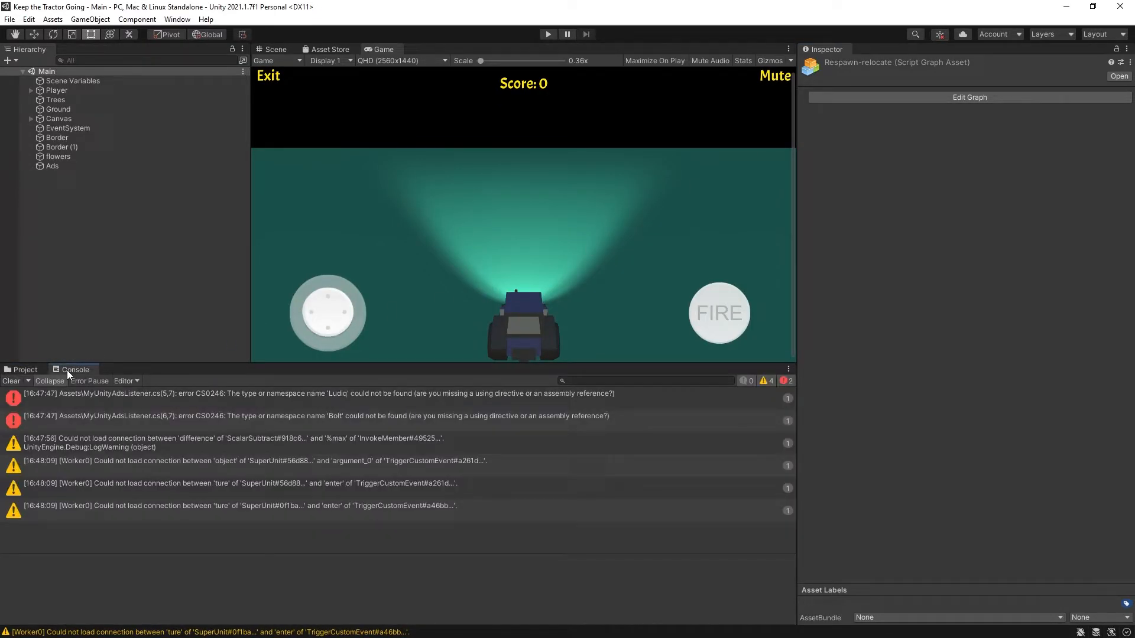
Step: Read the CS0246 Ludiq and Bolt errors and open MyUnityAdsListener.cs from one
{"action": "left_click", "coordinate": [290, 392]}
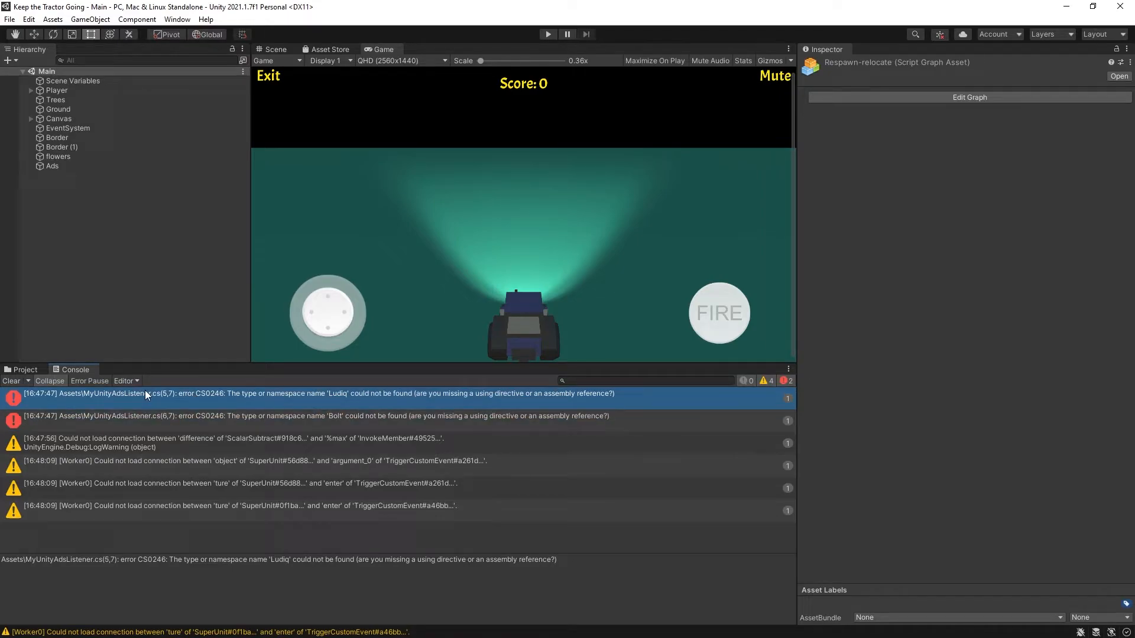
{"action": "mouse_move", "coordinate": [140, 402]}
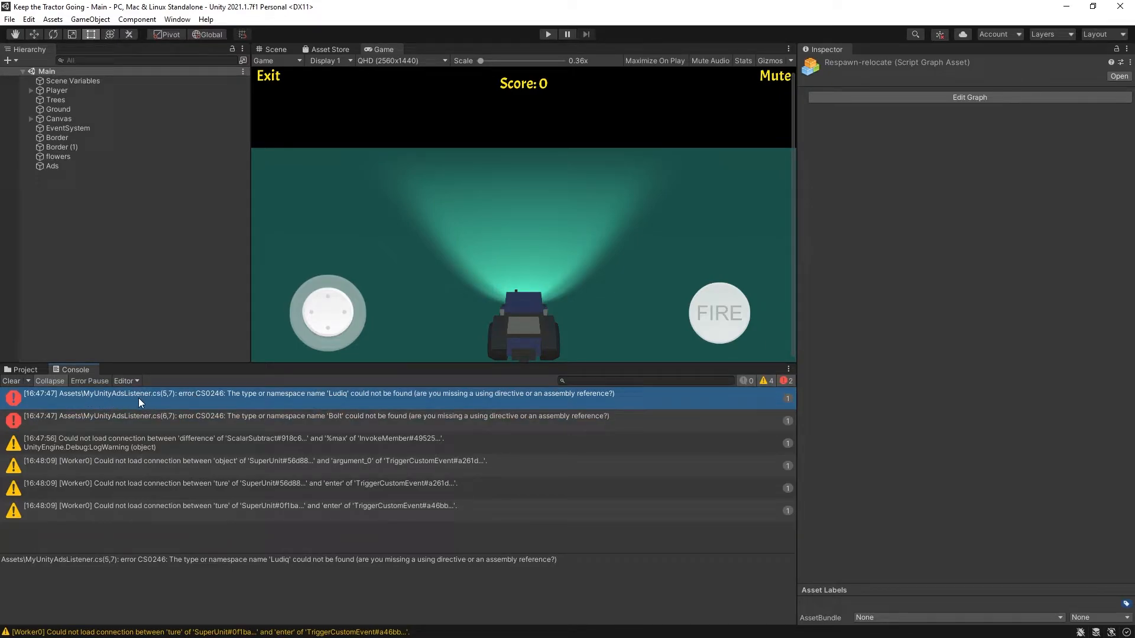
{"action": "left_click", "coordinate": [334, 415]}
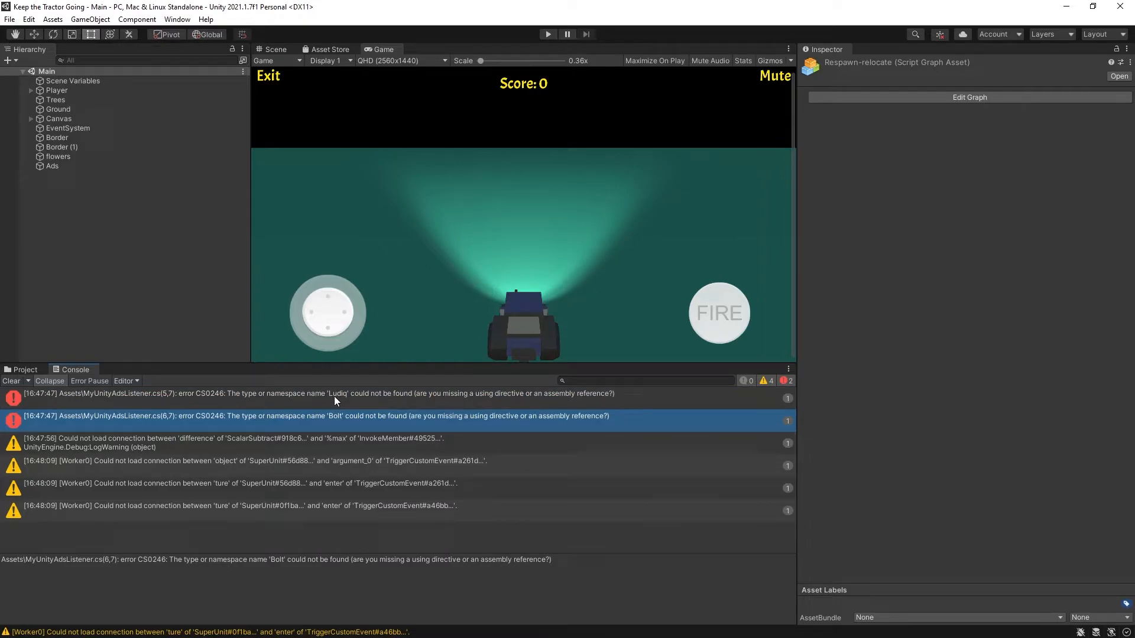
{"action": "left_click", "coordinate": [318, 392]}
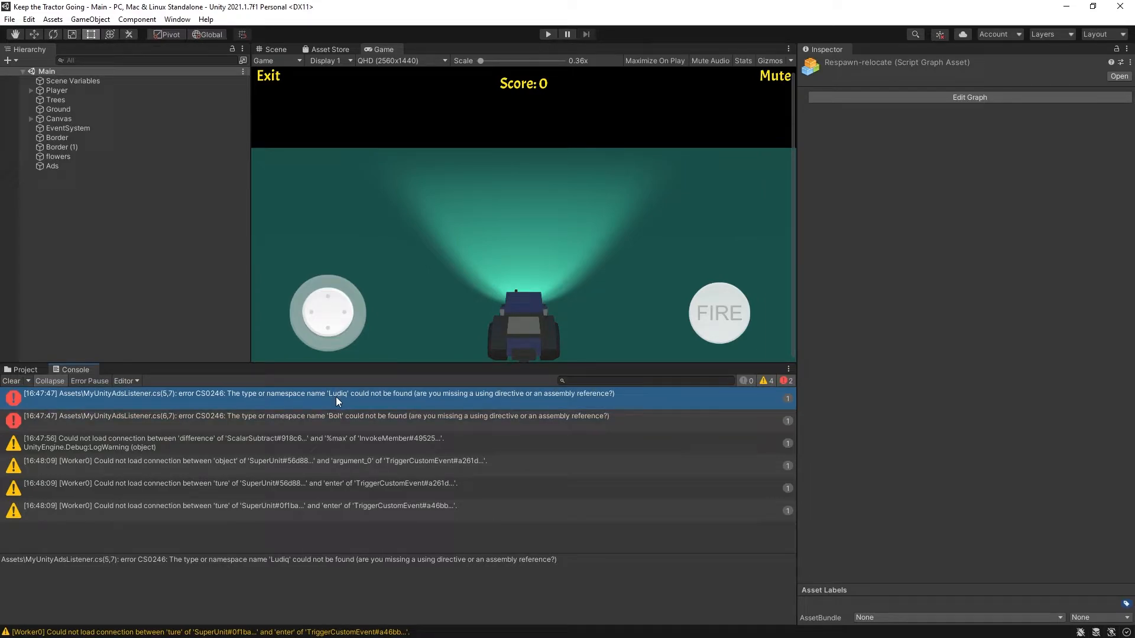
{"action": "mouse_move", "coordinate": [354, 404]}
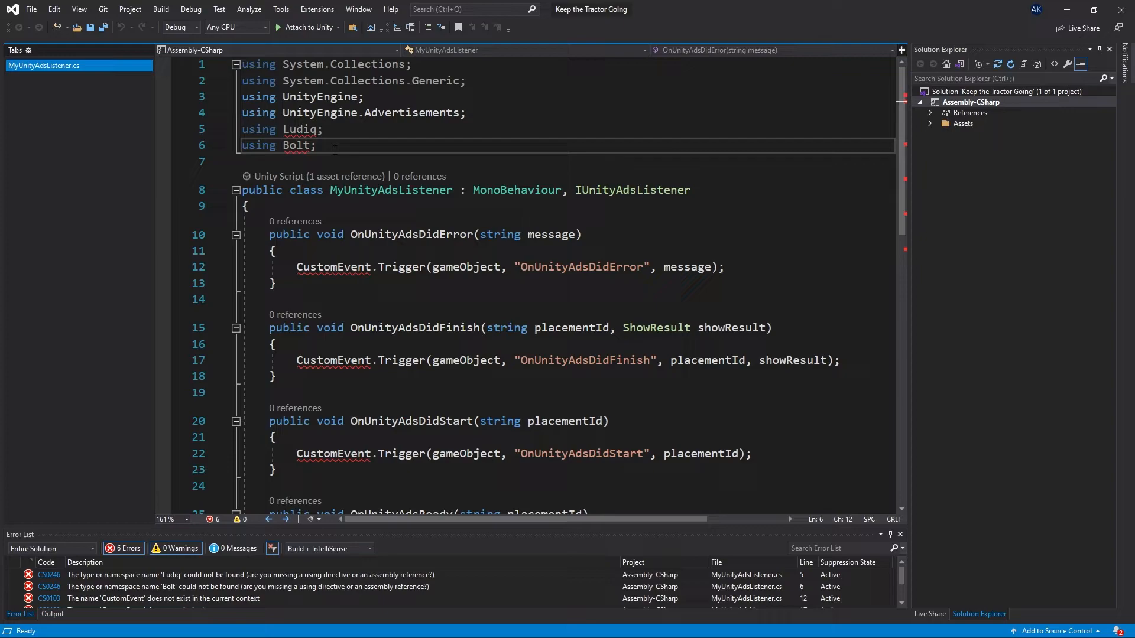
Step: Swap the Ludiq and Bolt imports for 'using Unity.VisualScripting;' in MyUnityAdsListener.cs and save
{"action": "left_click", "coordinate": [297, 129]}
{"action": "type", "text": "Unity"}
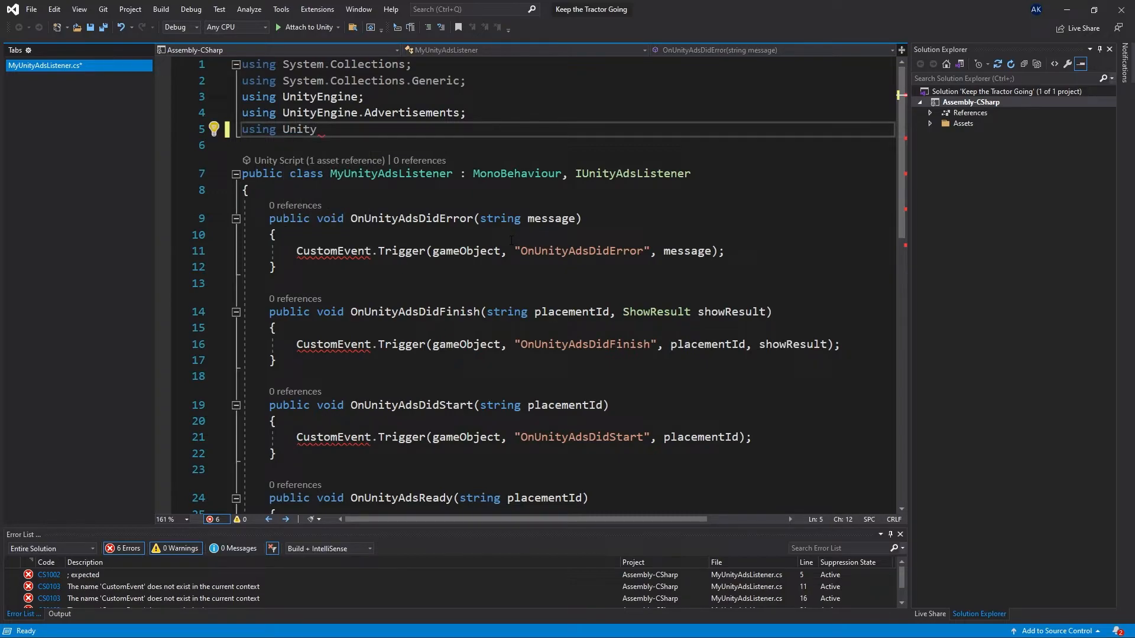
{"action": "type", "text": ".VisualScripting"}
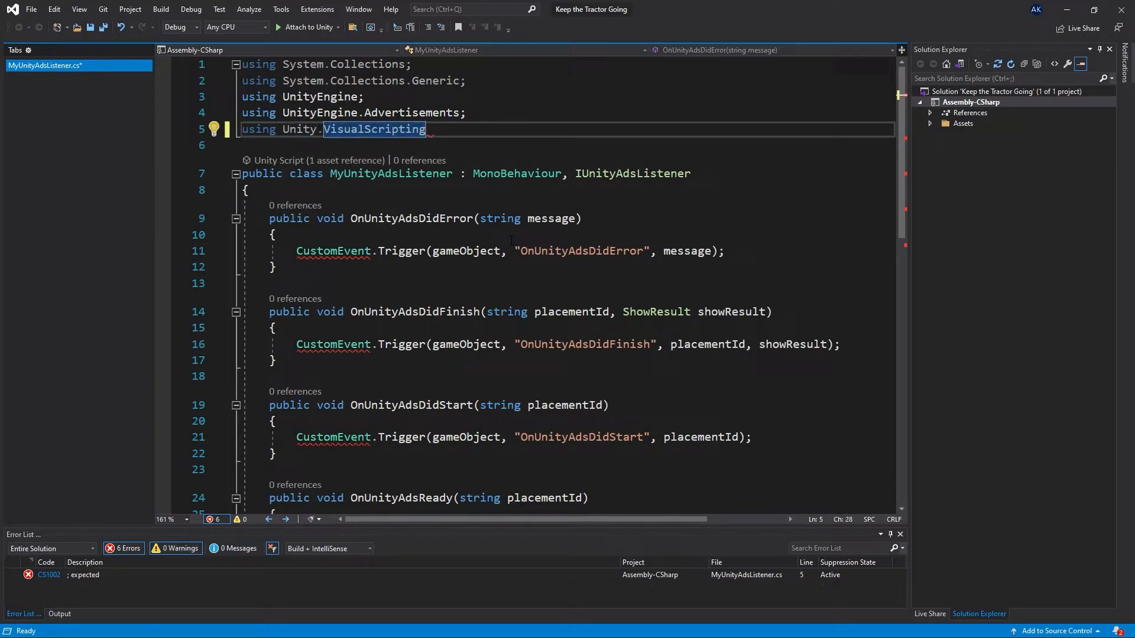
{"action": "type", "text": ";"}
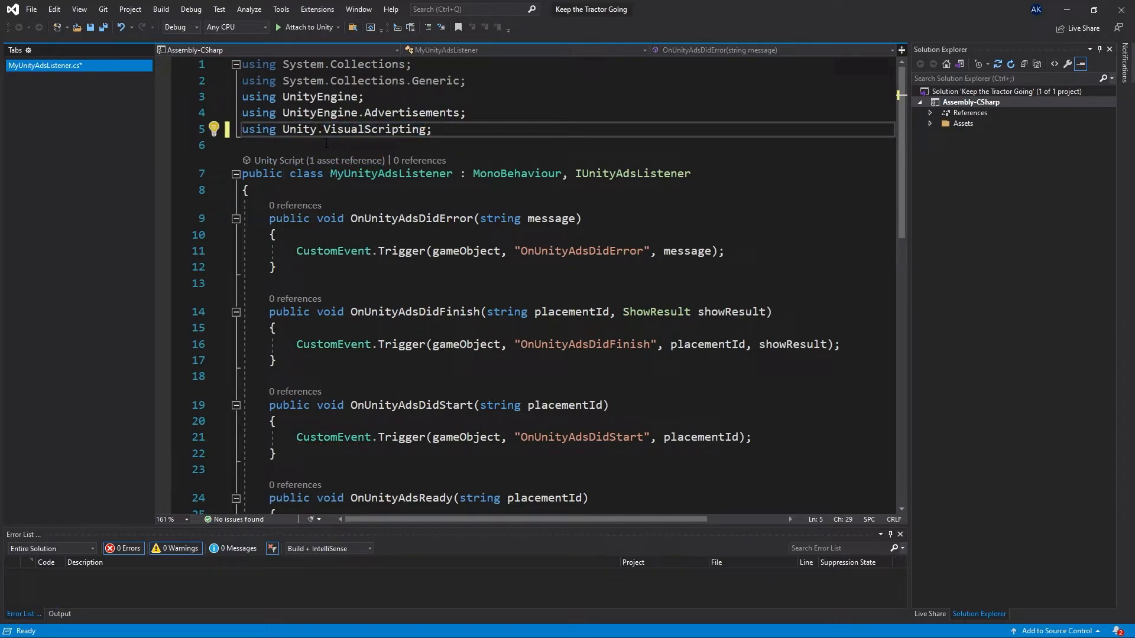
{"action": "scroll", "scroll_direction": "down", "scroll_amount": 3}
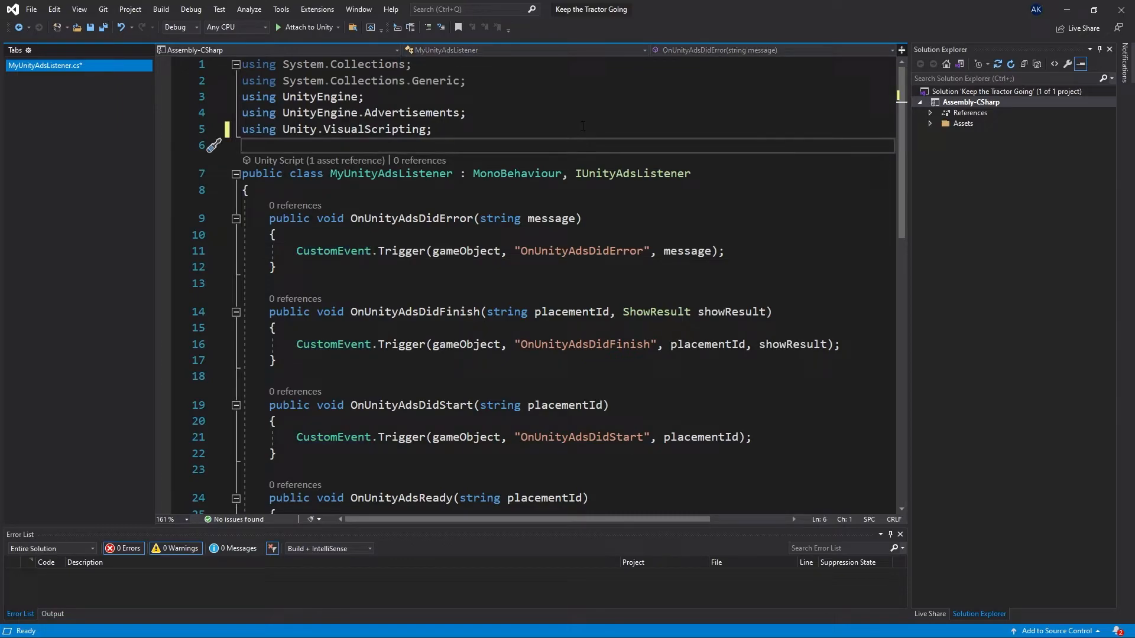
{"action": "key", "text": "ctrl+s"}
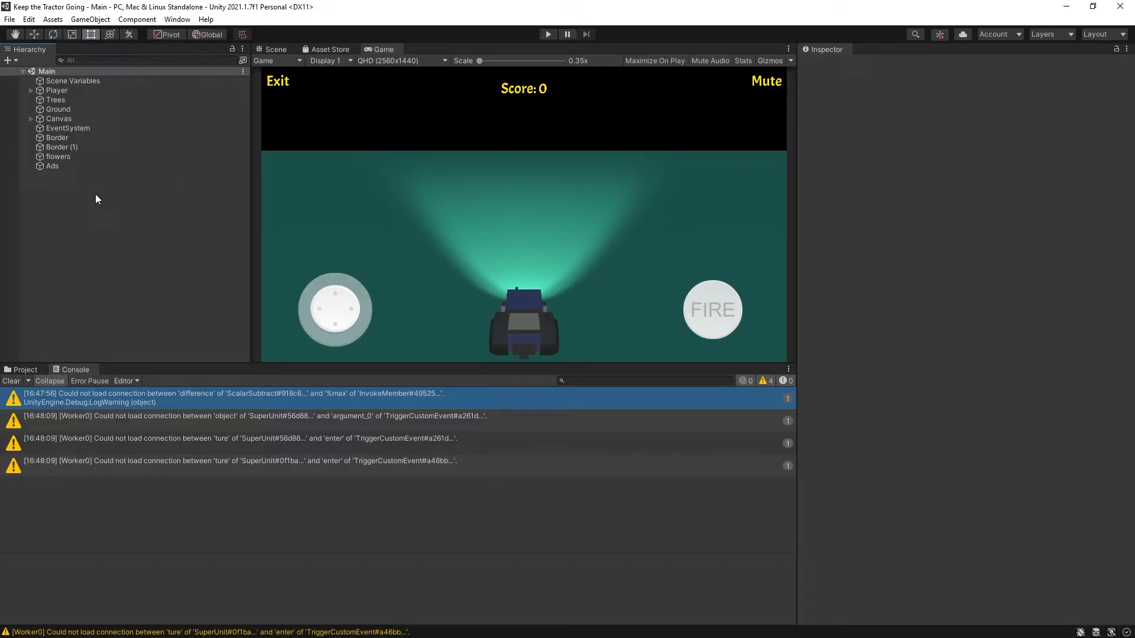
{"action": "mouse_move", "coordinate": [51, 165]}
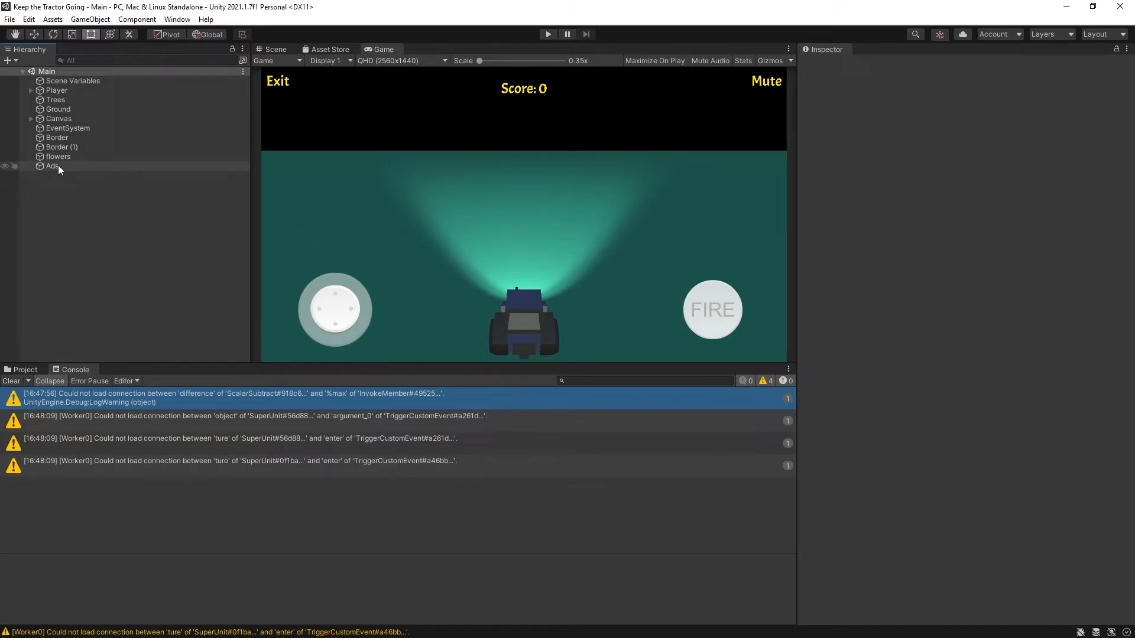
Step: Select the Ads object to review its Script Machine and ads listener components
{"action": "left_click", "coordinate": [51, 166]}
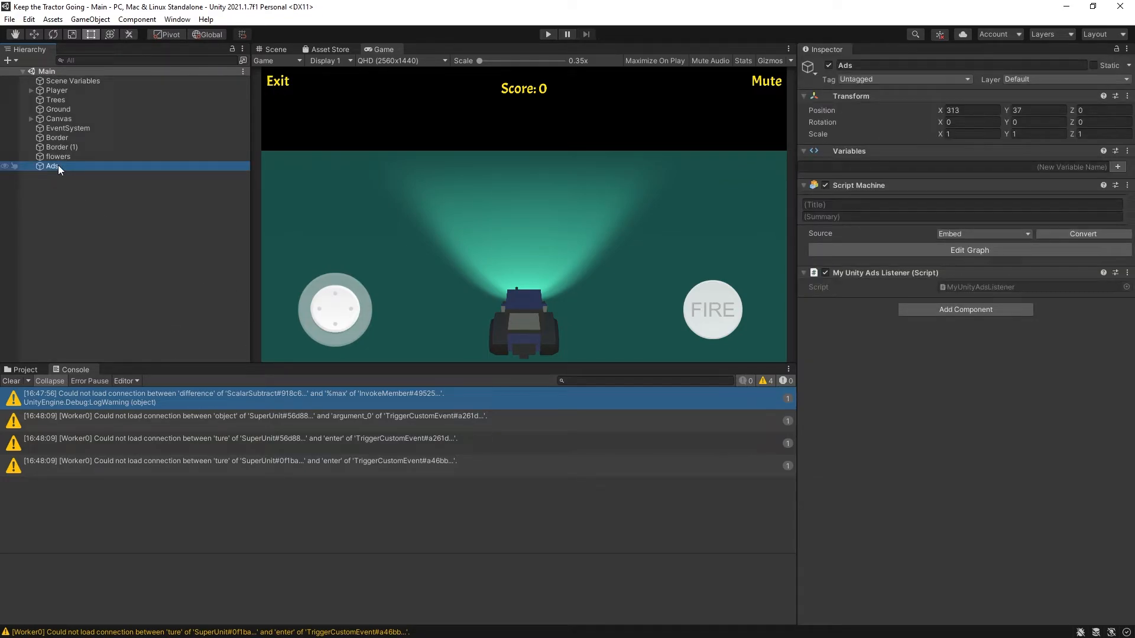
{"action": "left_click", "coordinate": [58, 156]}
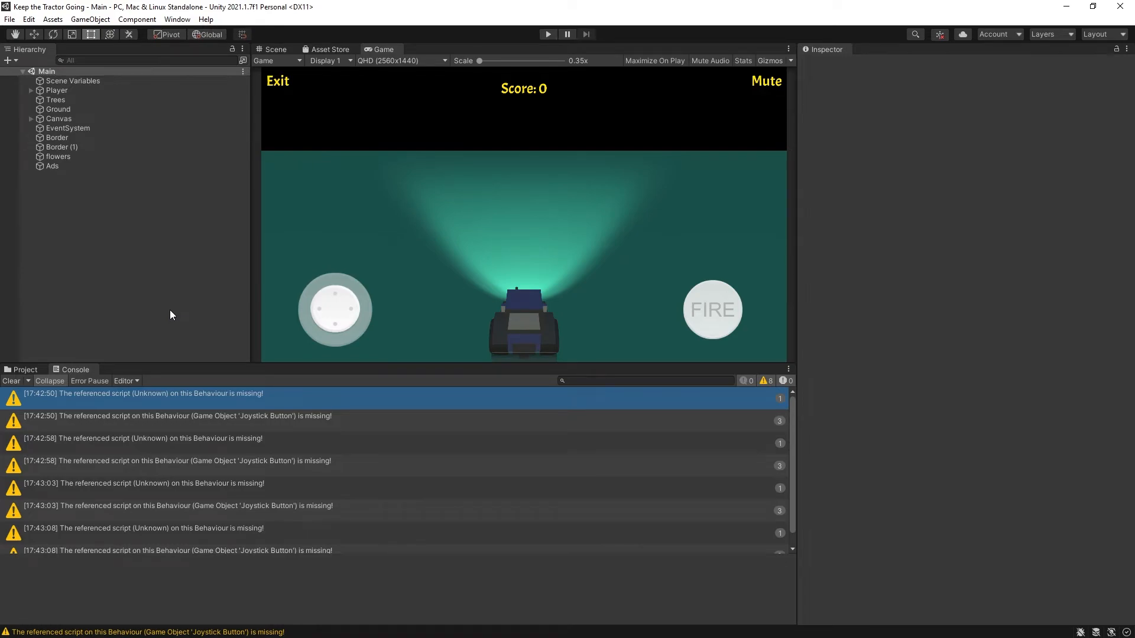
{"action": "mouse_move", "coordinate": [282, 291]}
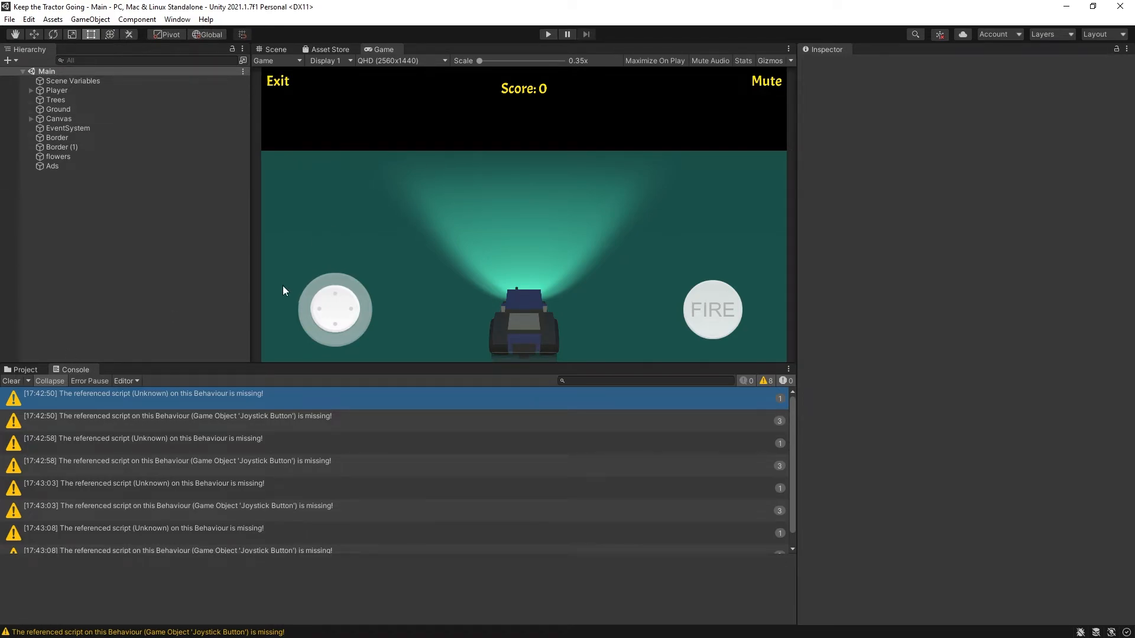
{"action": "mouse_move", "coordinate": [98, 419]}
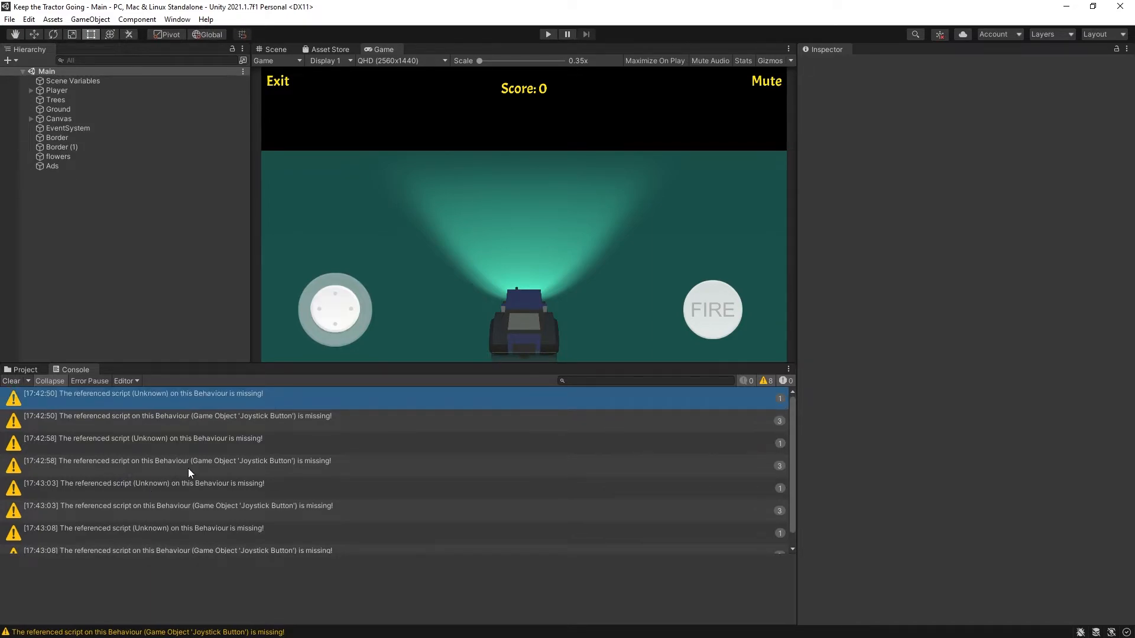
{"action": "mouse_move", "coordinate": [143, 286]}
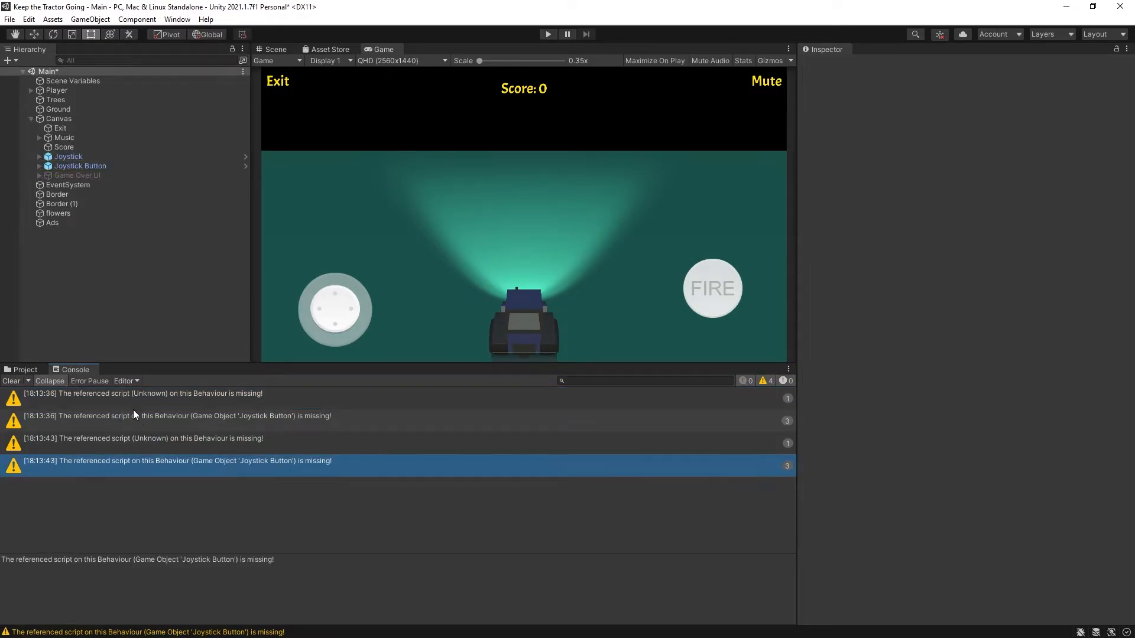
Step: Follow the missing-script warning to the Joystick Button object showing Missing (Mono Script)
{"action": "left_click", "coordinate": [143, 437]}
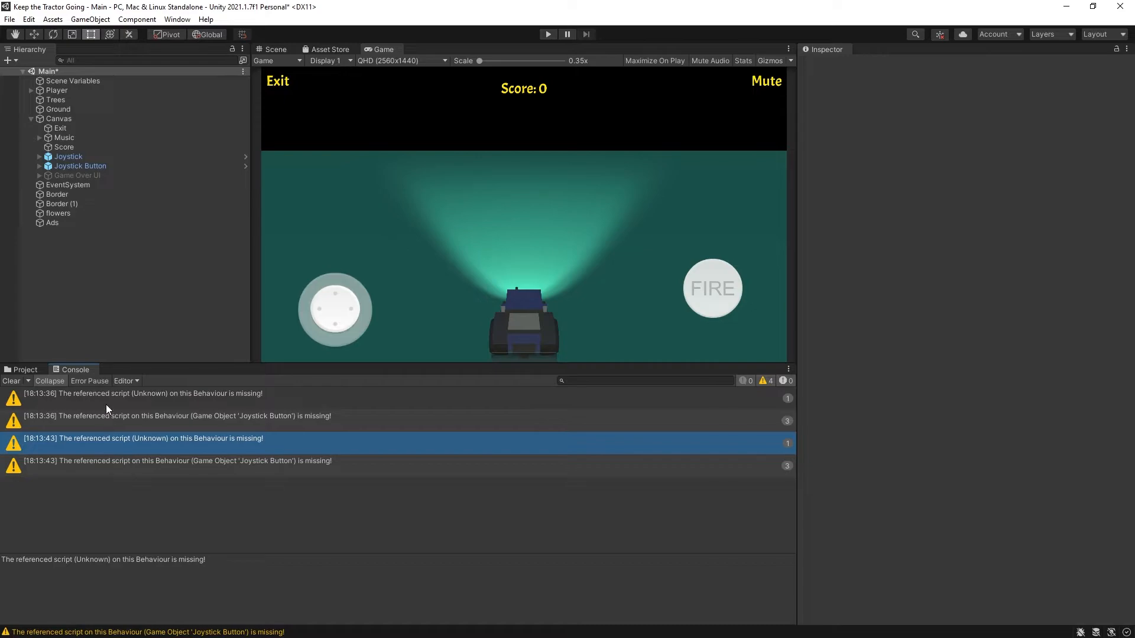
{"action": "left_click", "coordinate": [79, 165]}
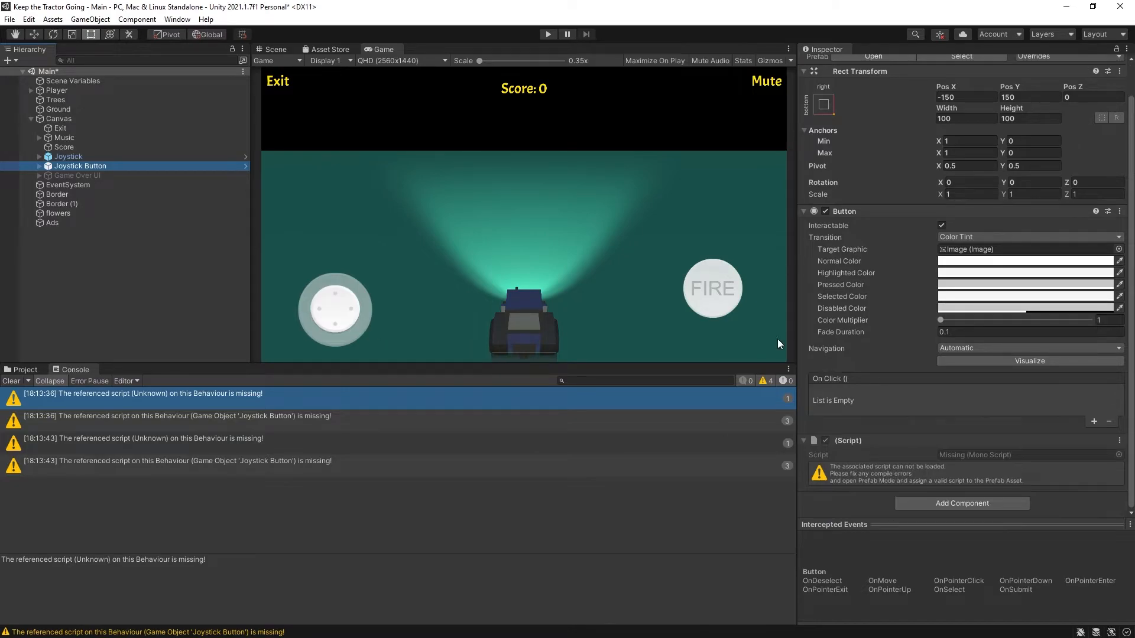
{"action": "mouse_move", "coordinate": [98, 239]}
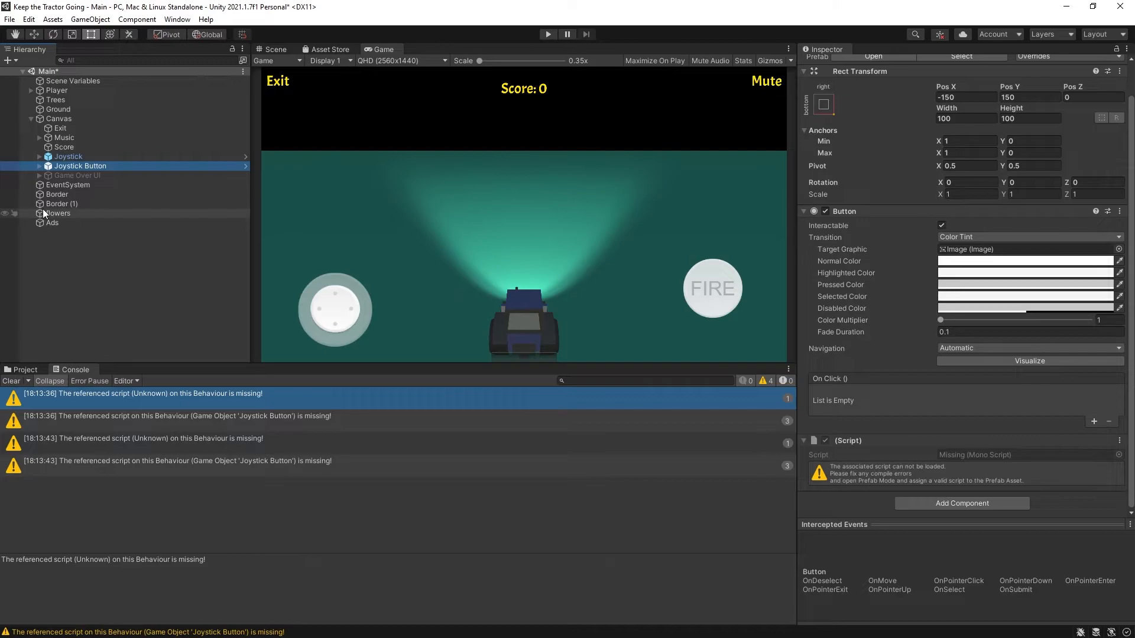
Step: Open the flowers Script Machine graph and reconnect Subtract A−B to Random Range's Max Inclusive
{"action": "left_click", "coordinate": [58, 212]}
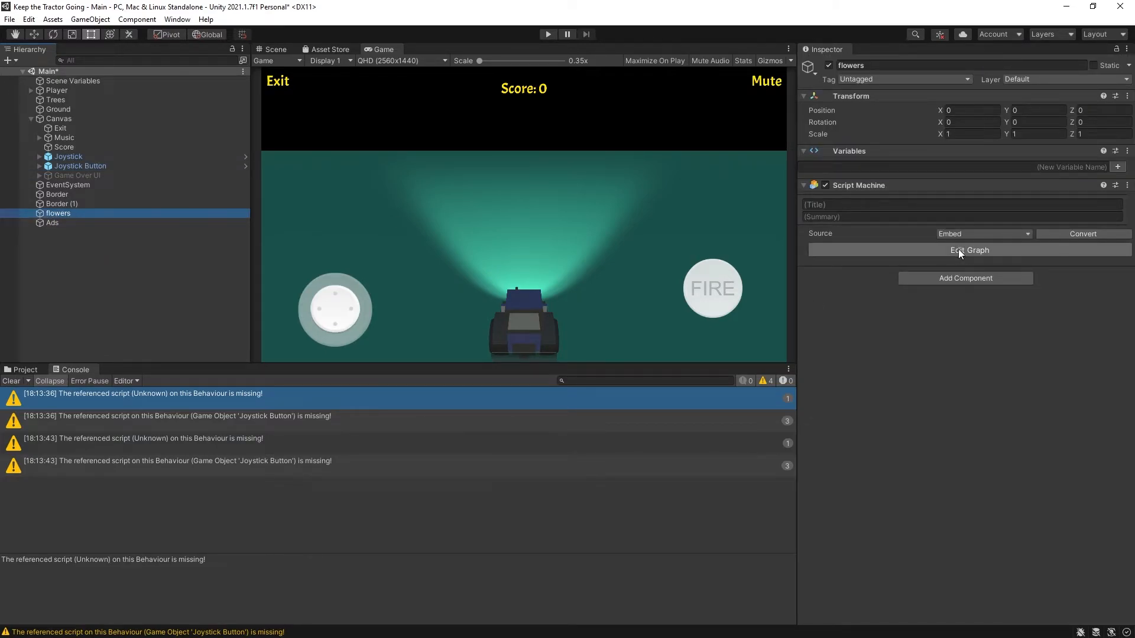
{"action": "left_click", "coordinate": [968, 250]}
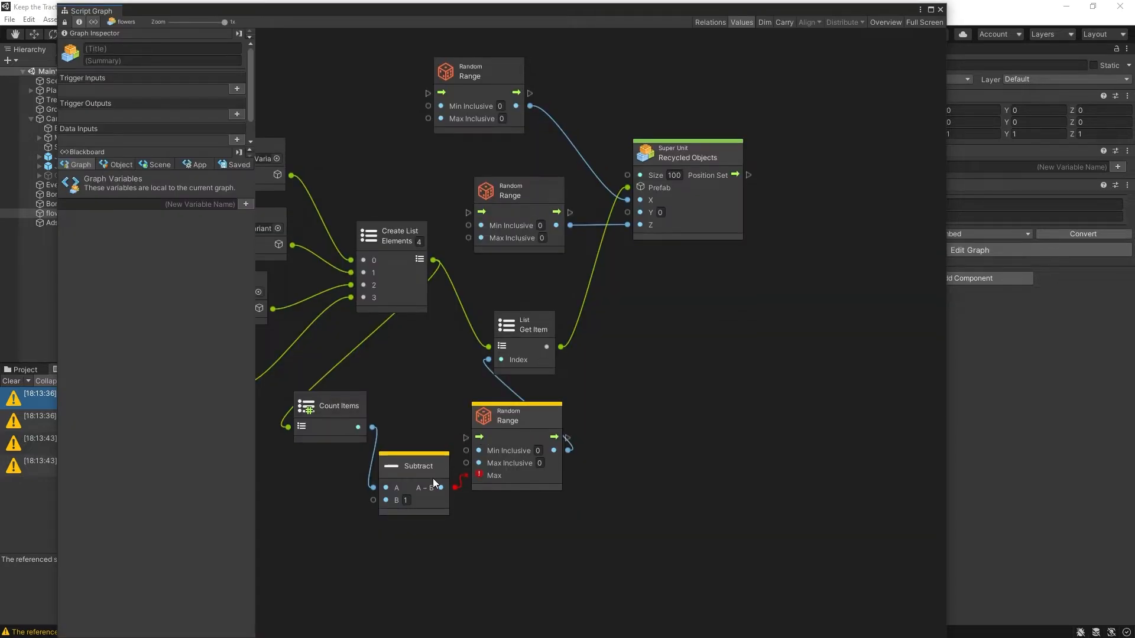
{"action": "mouse_move", "coordinate": [449, 434]}
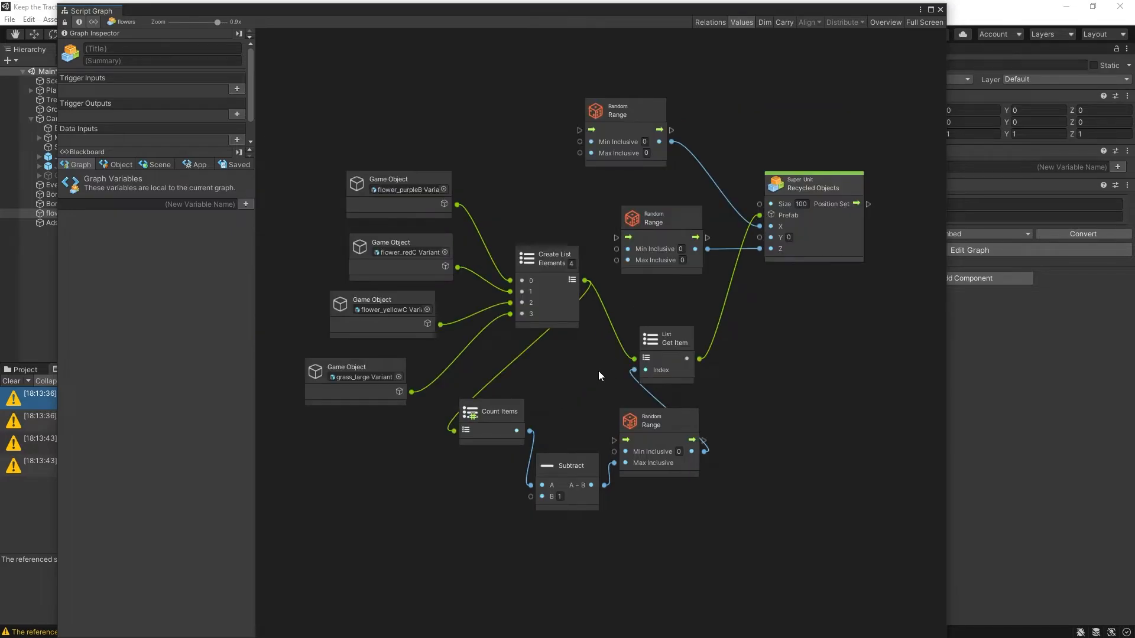
{"action": "mouse_move", "coordinate": [652, 486]}
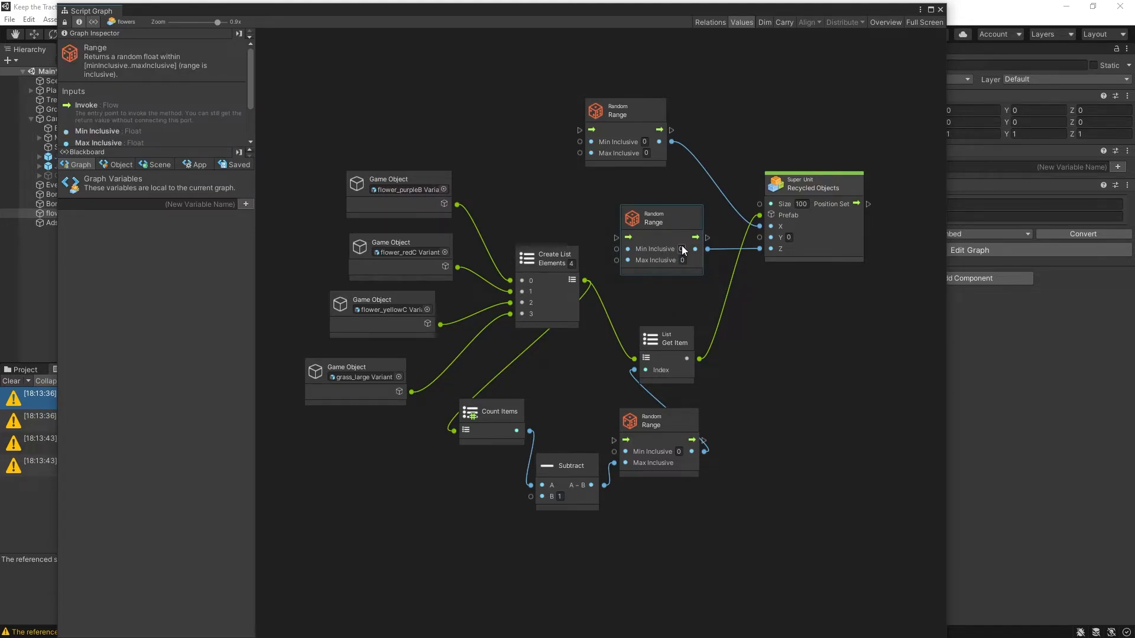
{"action": "left_click", "coordinate": [681, 248]}
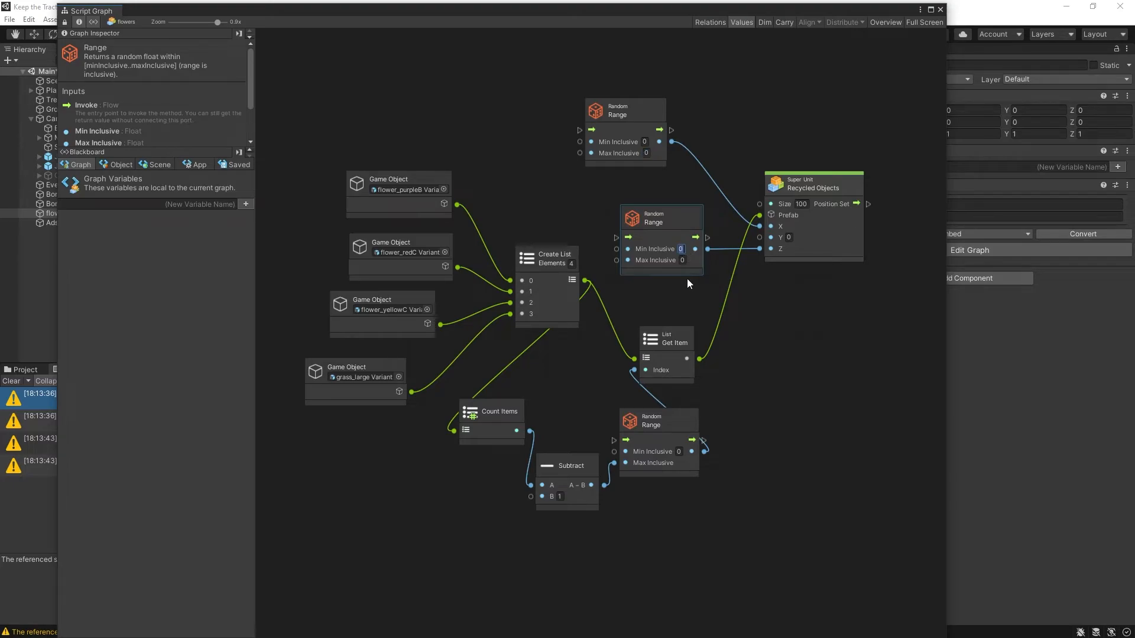
{"action": "left_click", "coordinate": [681, 260]}
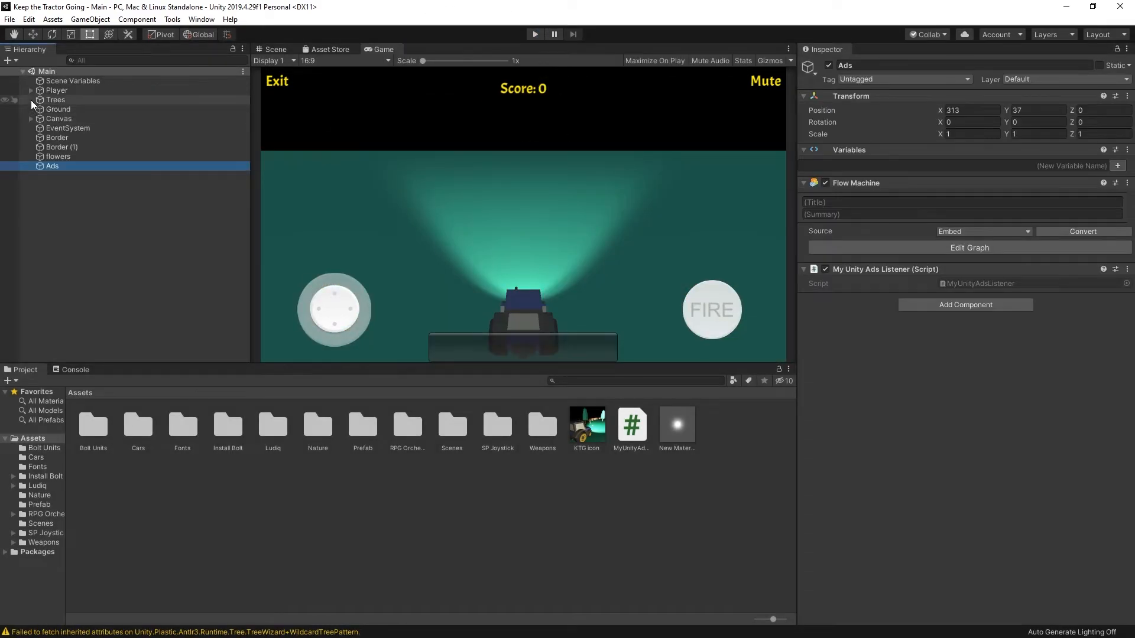
Step: Expand Canvas in the Unity 2019 project and select Joystick Button for comparison
{"action": "left_click", "coordinate": [30, 118]}
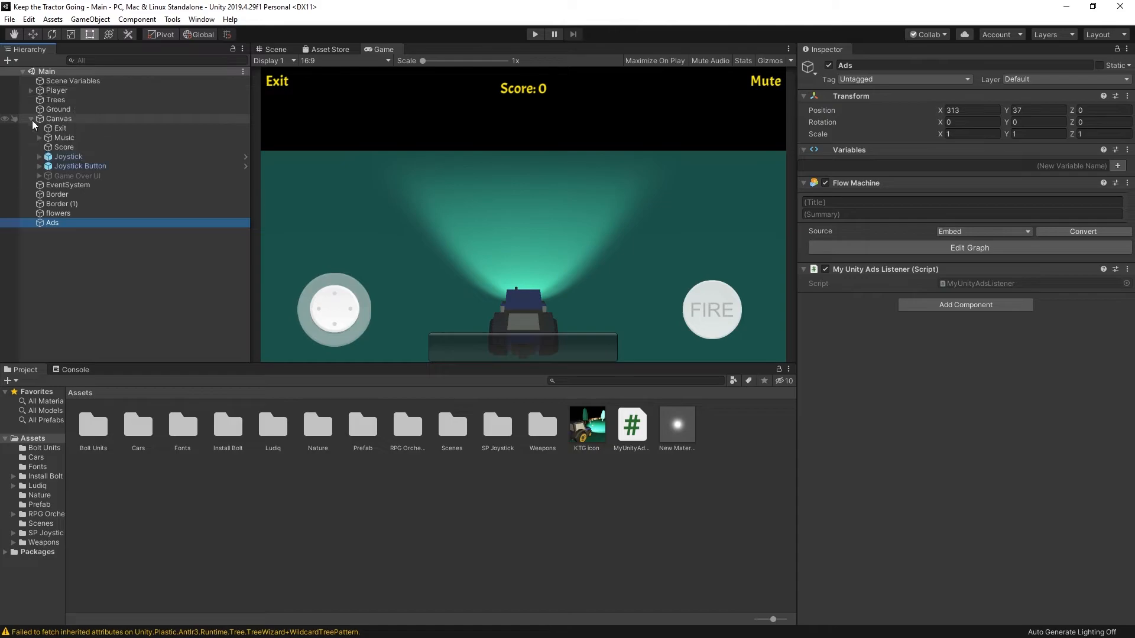
{"action": "left_click", "coordinate": [79, 165]}
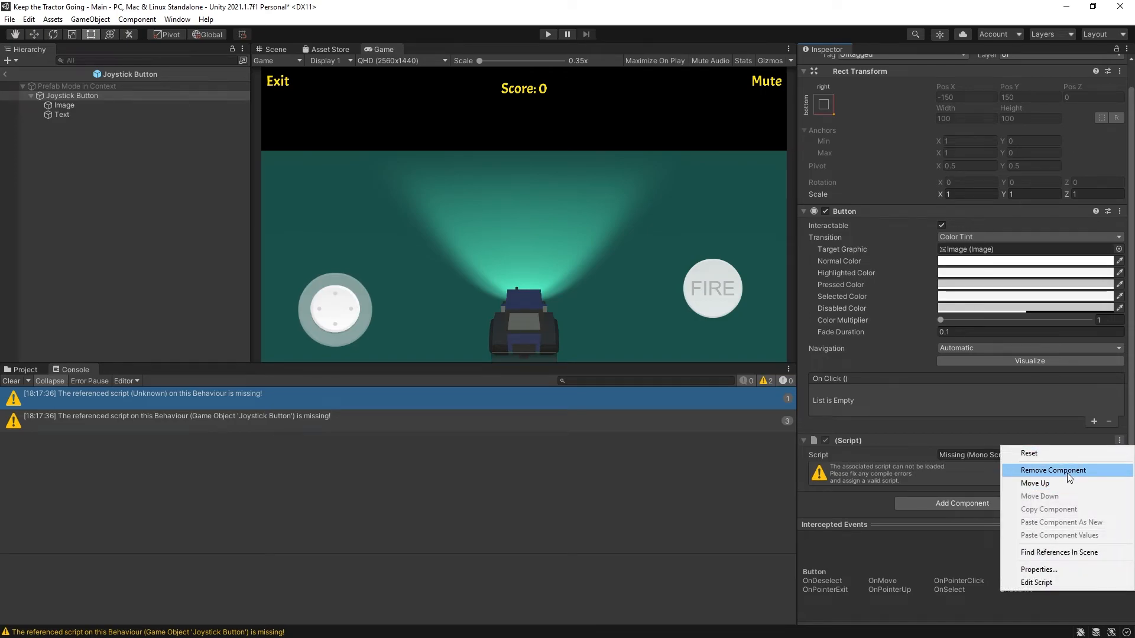
Step: Remove the Missing (Mono Script) component from the Joystick Button prefab
{"action": "left_click", "coordinate": [1052, 469]}
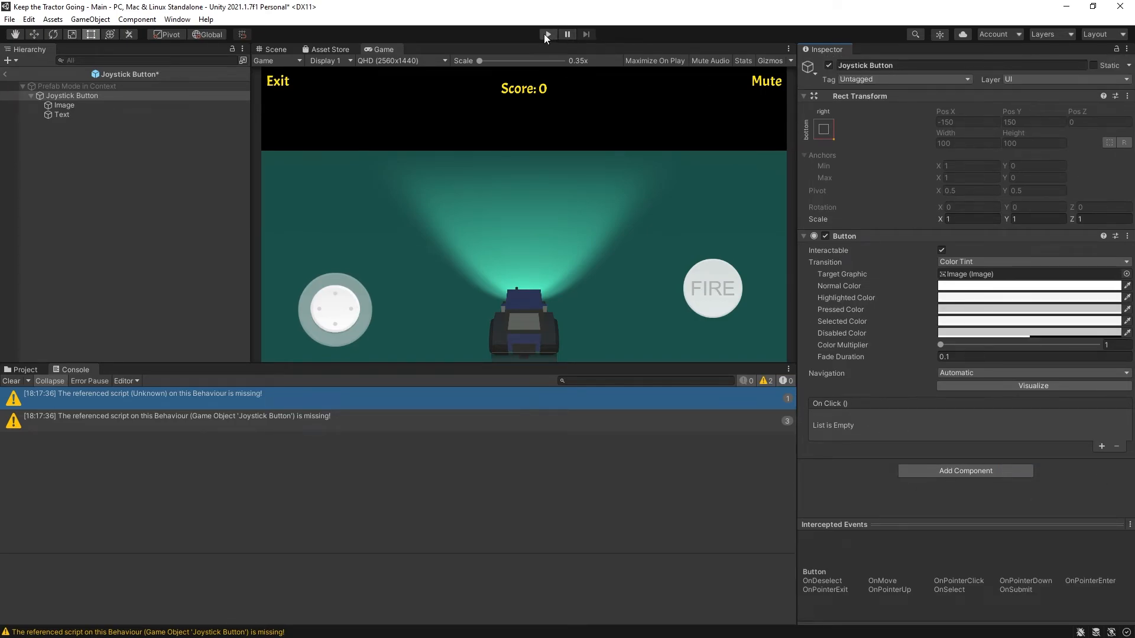
{"action": "left_click", "coordinate": [547, 34]}
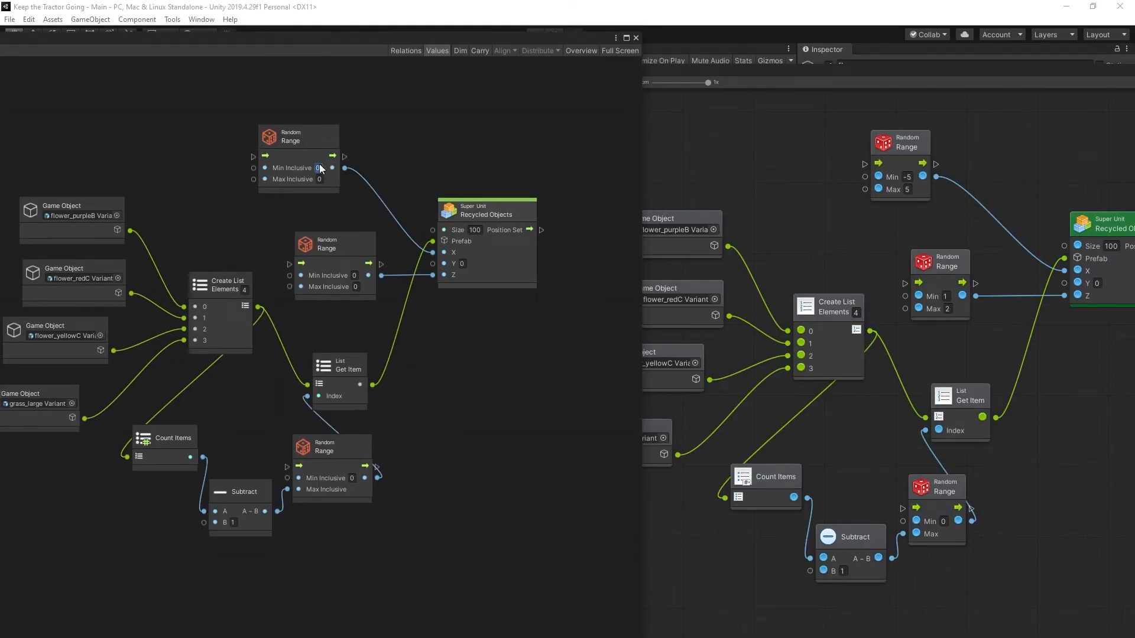
Step: Set the top Random Range node's Min Inclusive to -5 and return to the Unity 2021 project
{"action": "type", "text": "-5"}
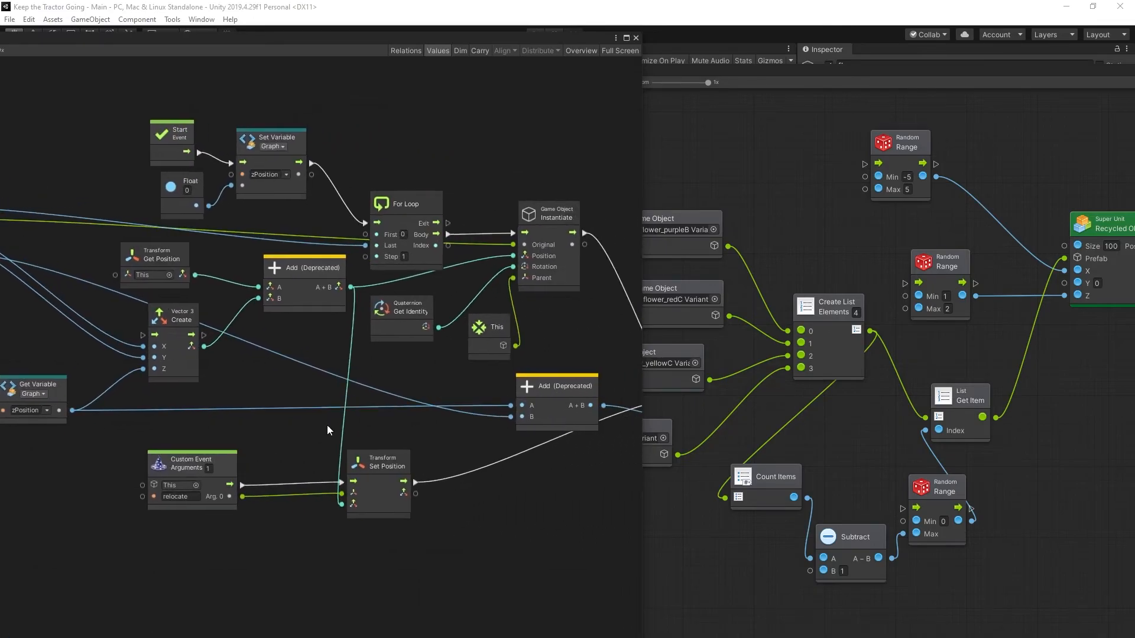
{"action": "left_click_drag", "start_coordinate": [328, 431], "coordinate": [341, 445]}
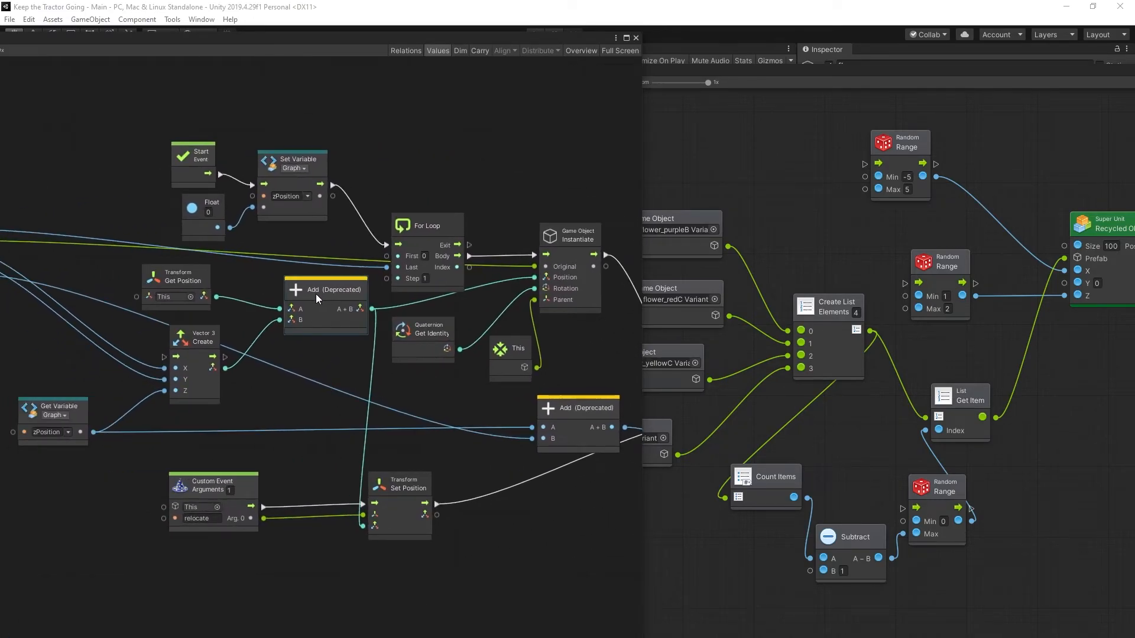
{"action": "mouse_move", "coordinate": [339, 301]}
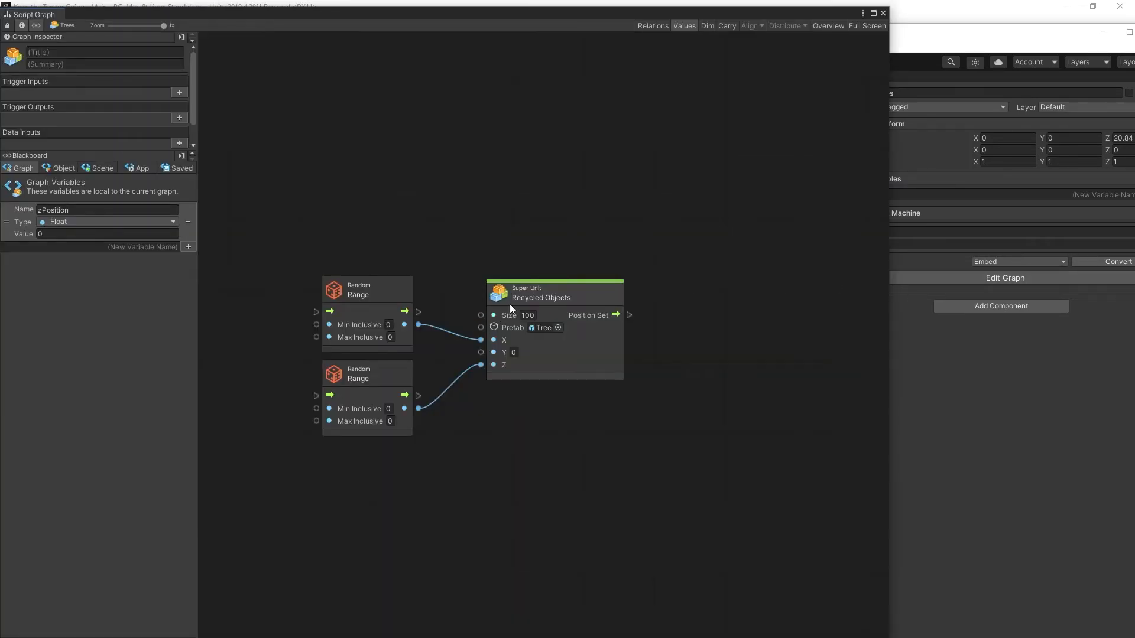
{"action": "mouse_move", "coordinate": [382, 442]}
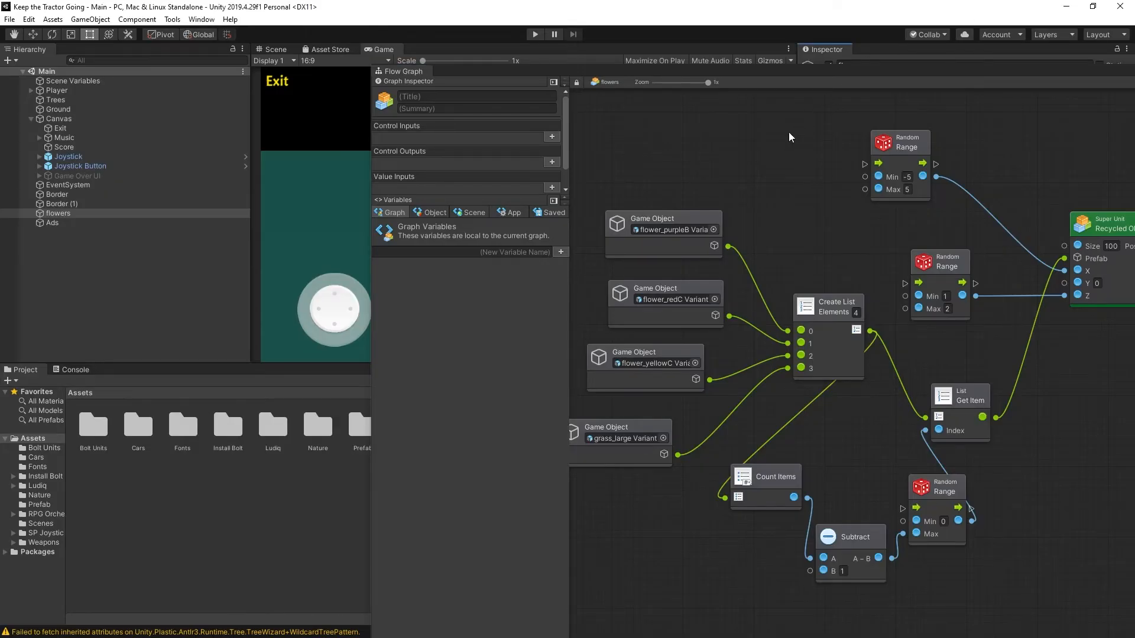
{"action": "left_click", "coordinate": [55, 100]}
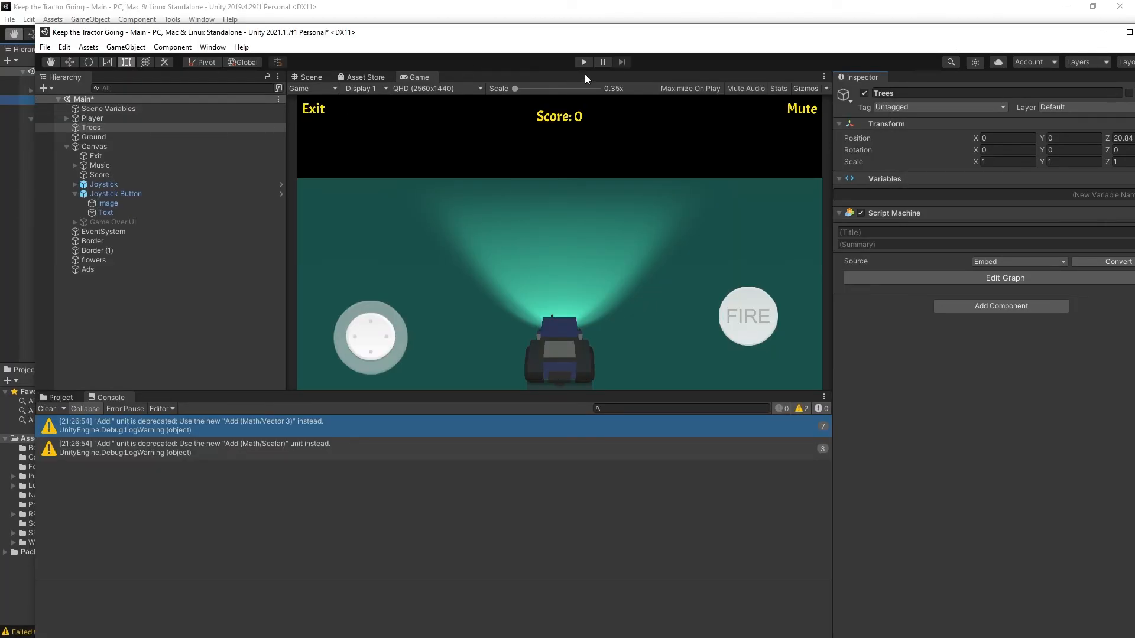
Step: Enter Play Mode to run Keep the Tractor Going
{"action": "left_click", "coordinate": [583, 61]}
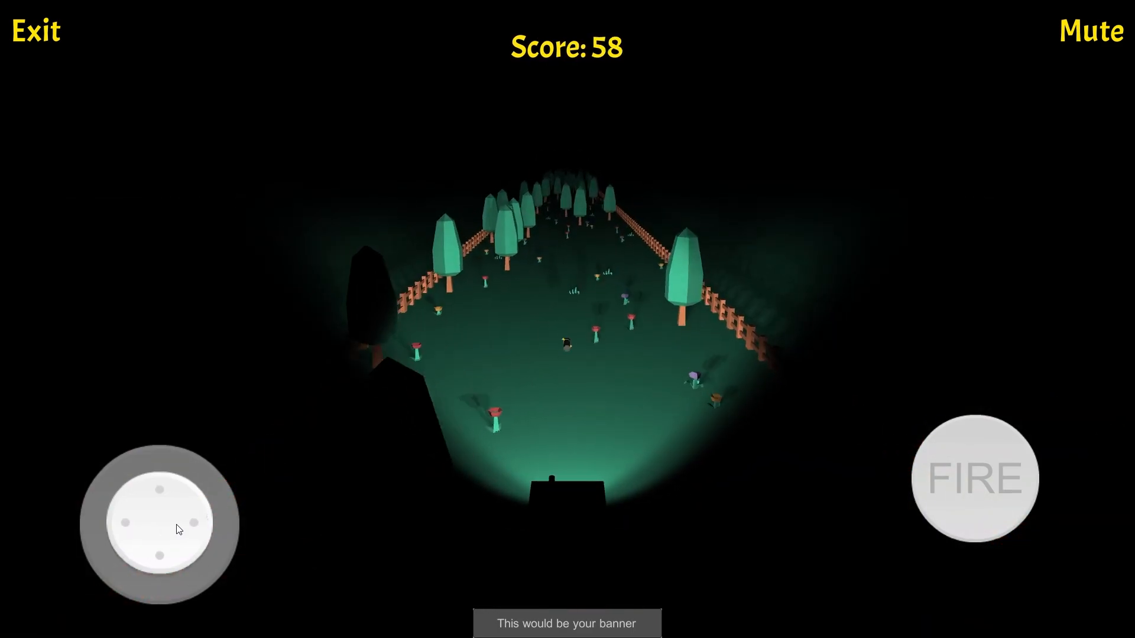
Step: Steer the tractor right then left with the on-screen joystick as the score rises to 78
{"action": "left_click_drag", "start_coordinate": [166, 522], "coordinate": [186, 528]}
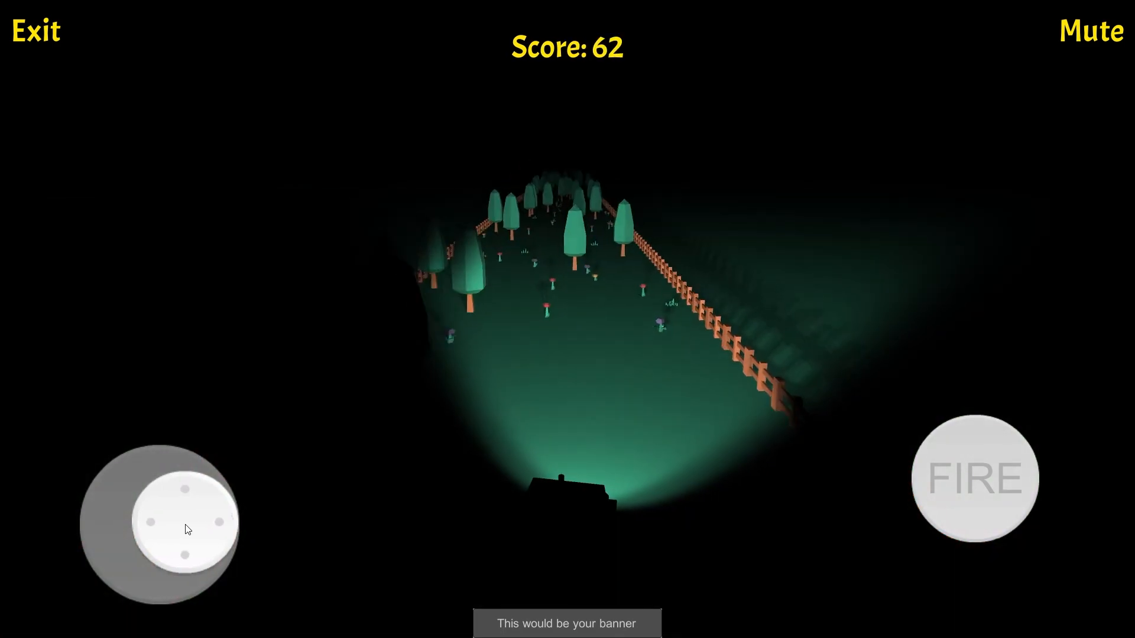
{"action": "left_click_drag", "start_coordinate": [160, 521], "coordinate": [159, 491]}
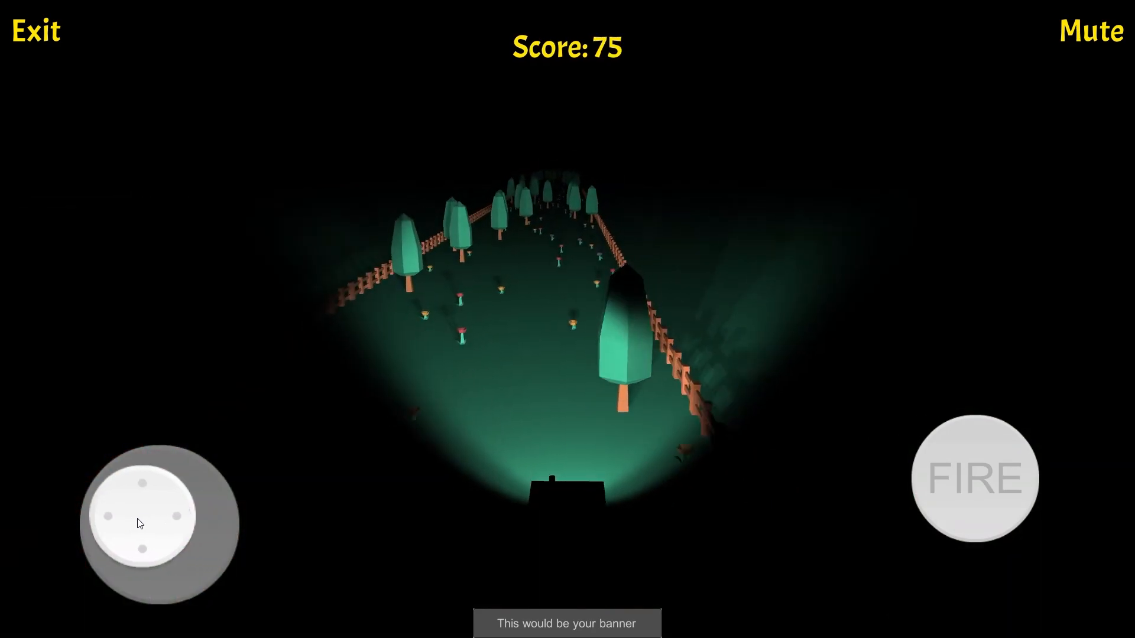
{"action": "left_click_drag", "start_coordinate": [164, 523], "coordinate": [121, 525]}
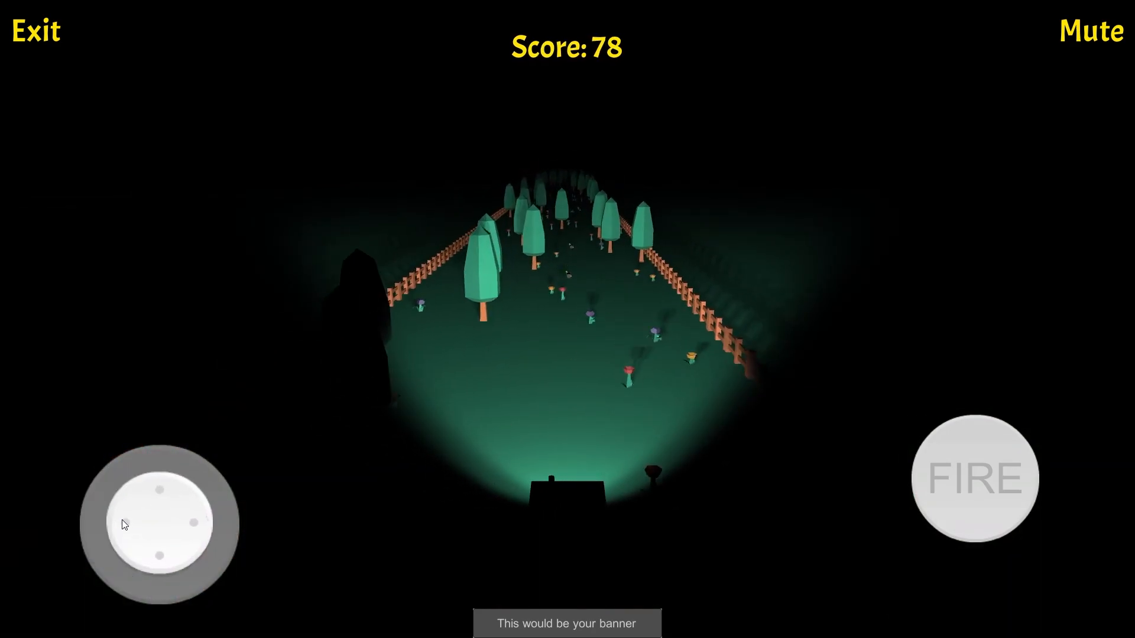